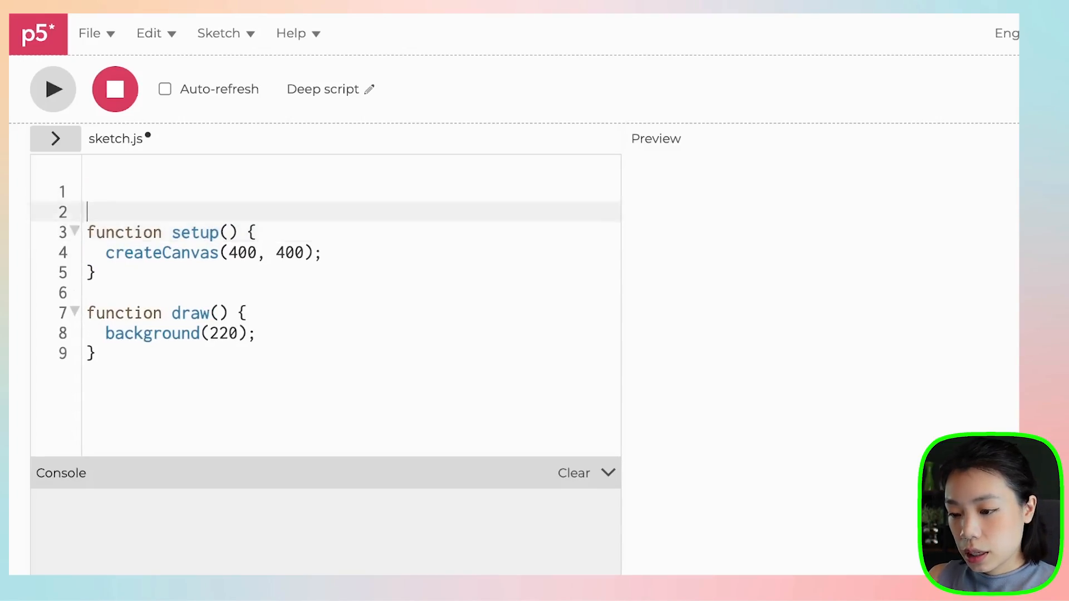
Declare globals cols, rows and size = 20 at the top of the sketch
type("let cols;")
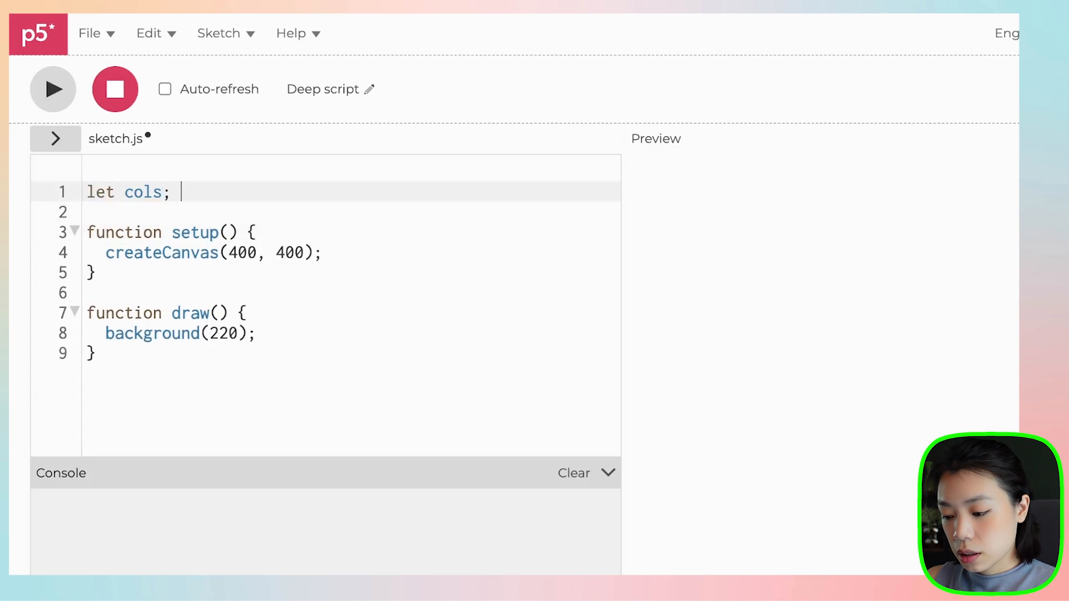
type("let rows;")
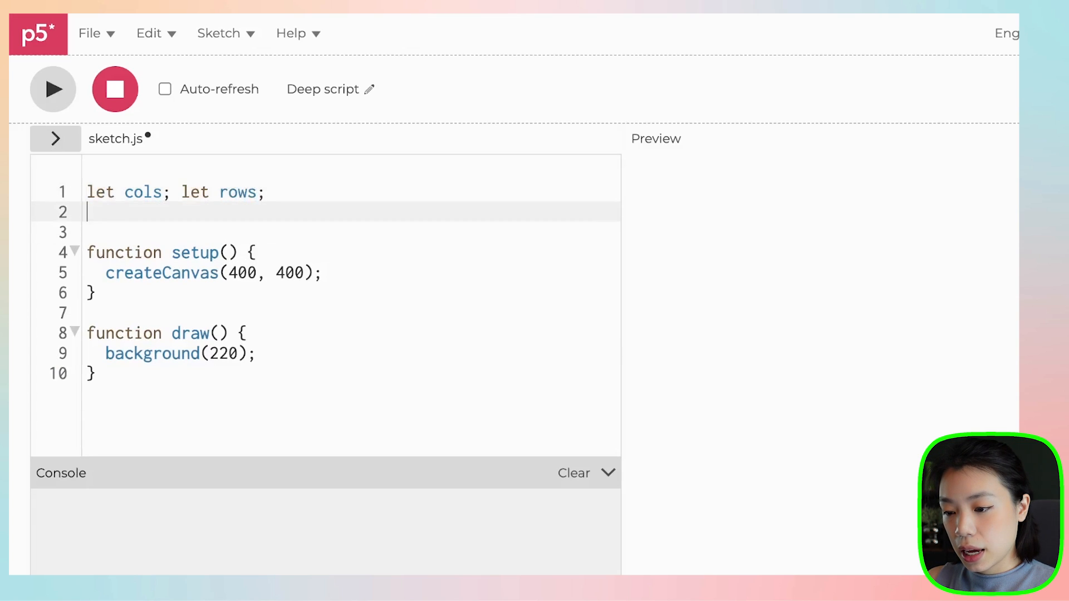
type("let size =")
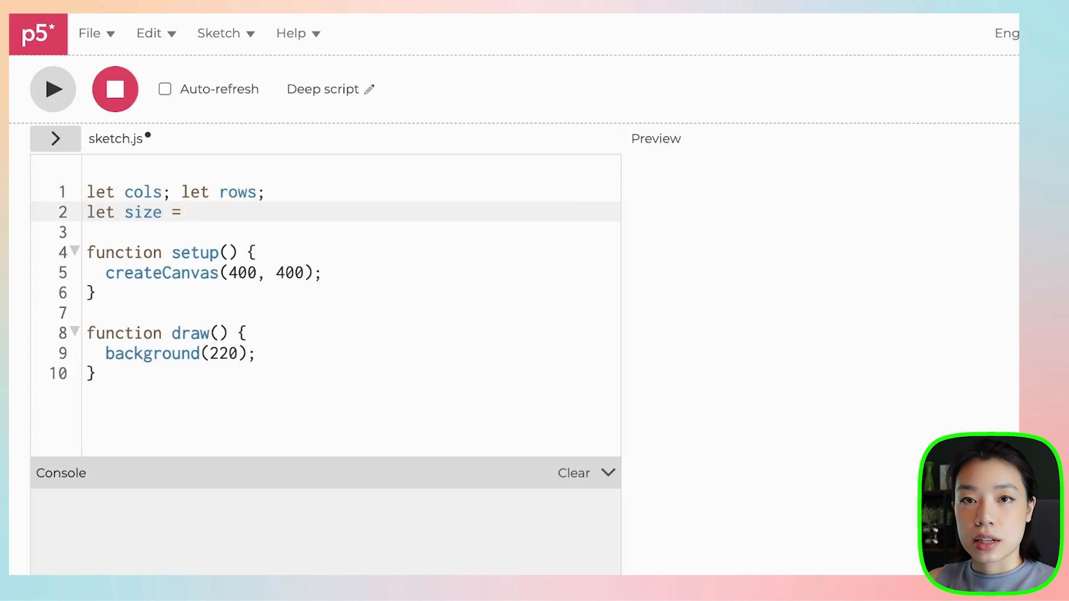
type("20;")
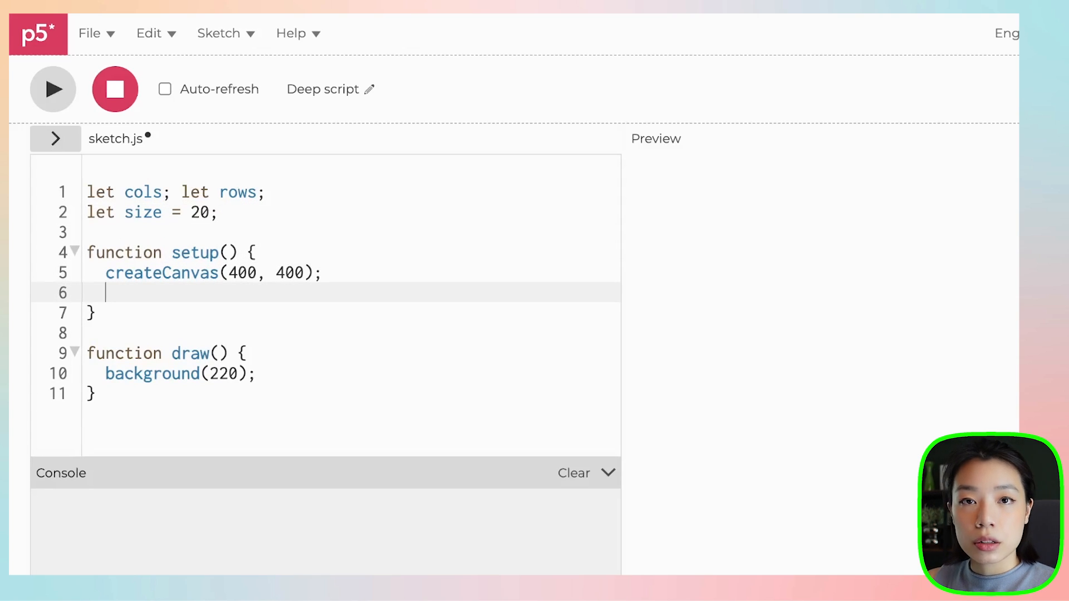
In setup, compute cols = width/size and rows = height/size
type("cols =")
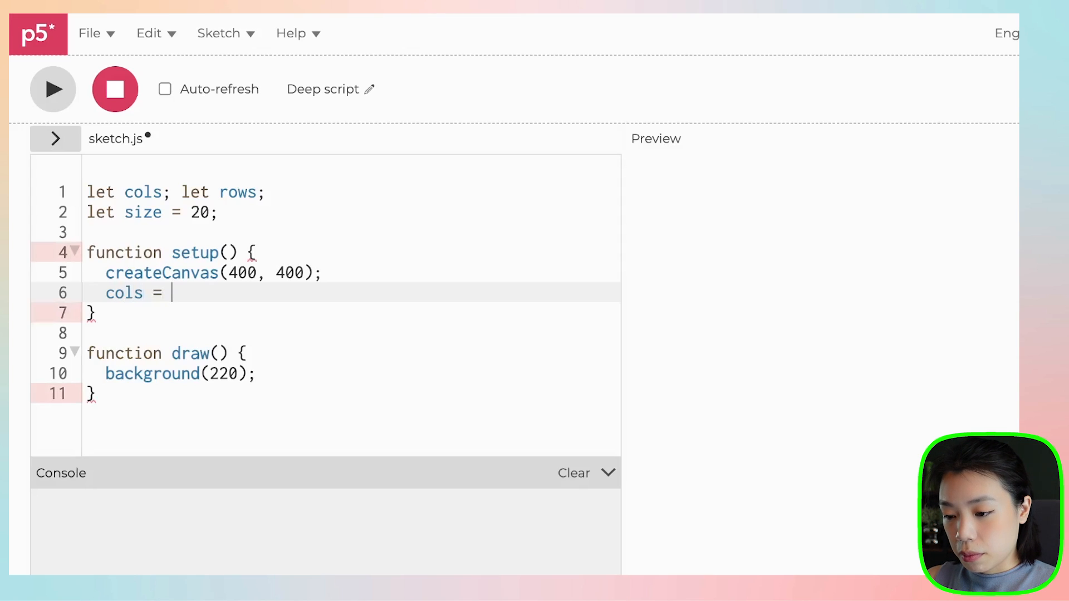
type("width/")
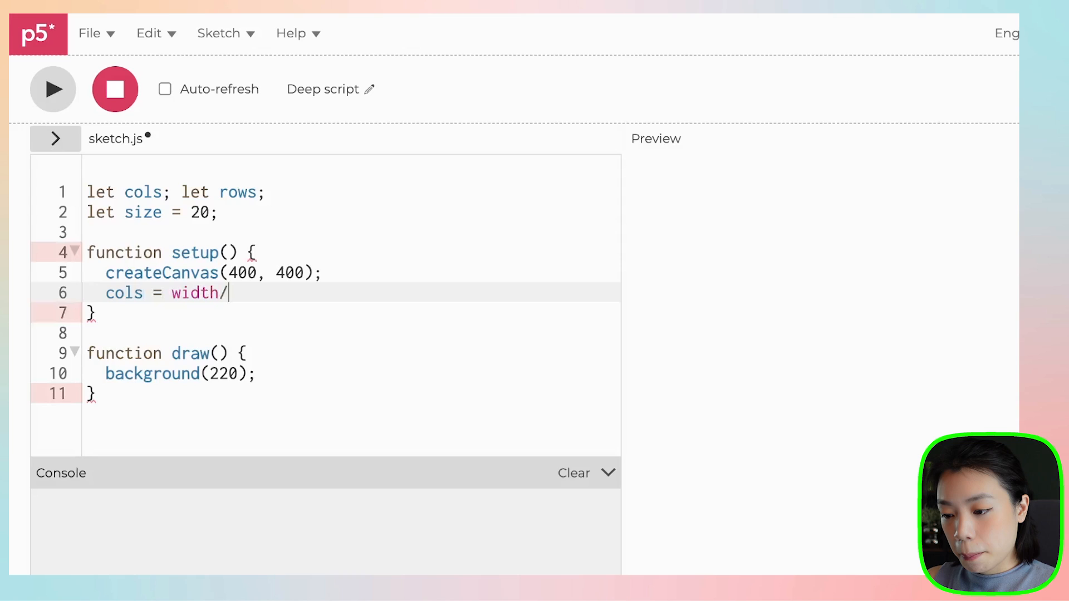
type("size;")
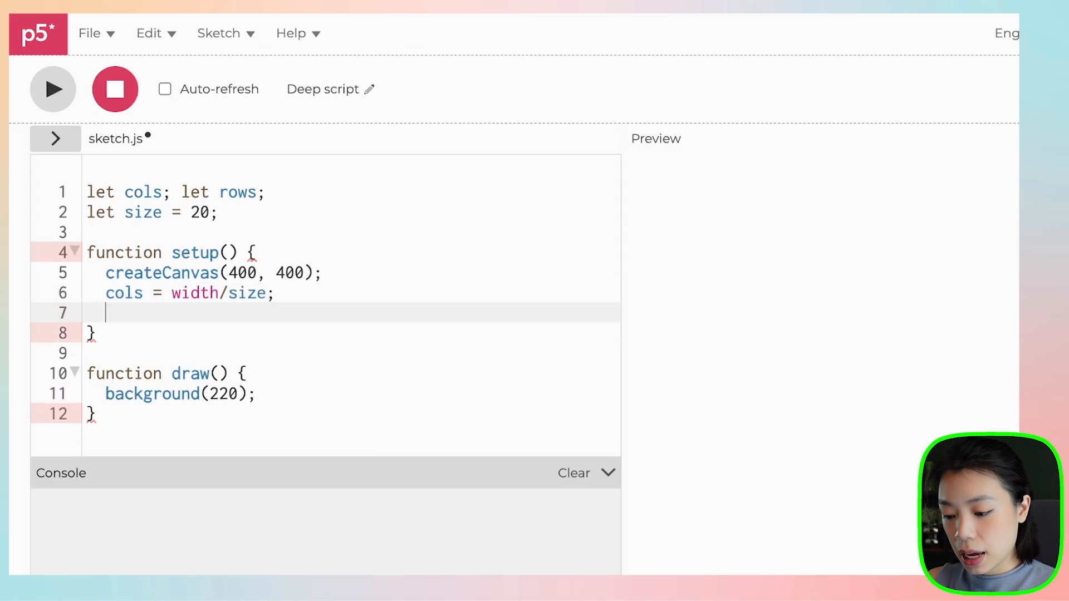
type("rows =")
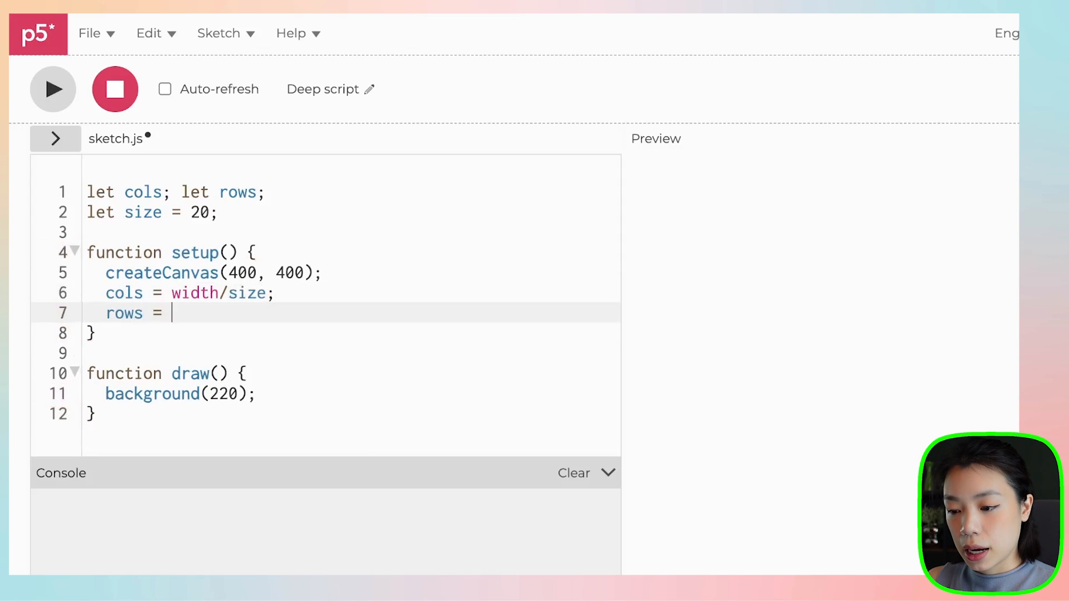
type("height/")
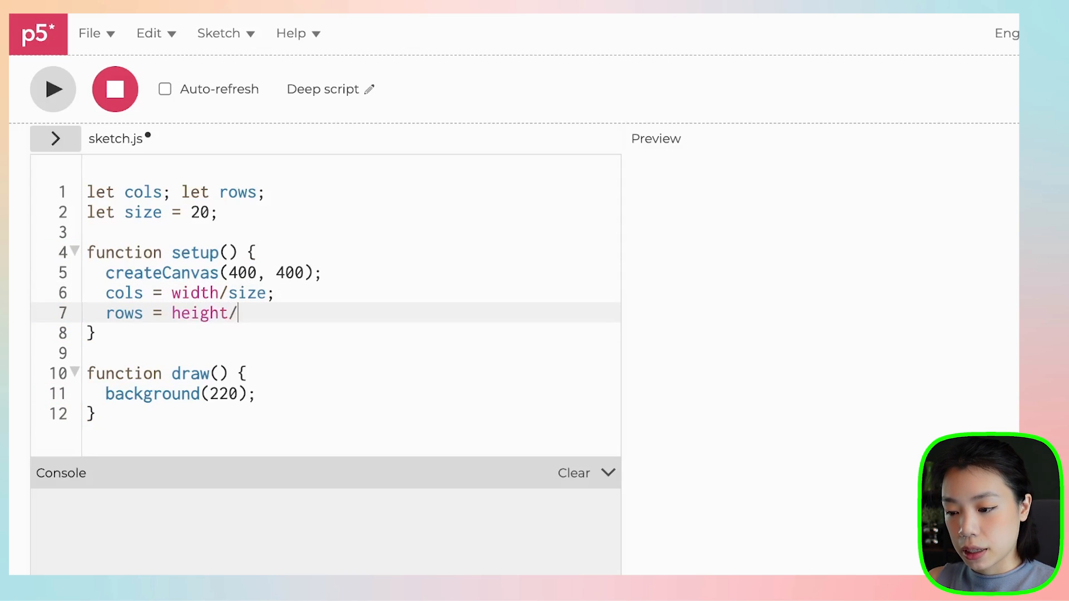
type("size;")
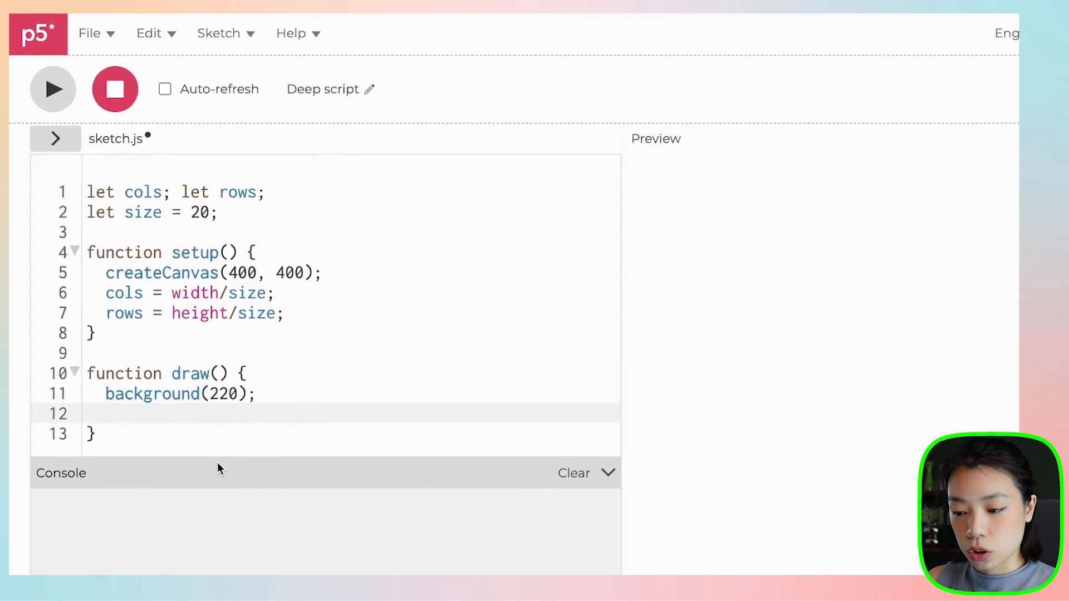
Widen the preview area and add nested for loops over cols and rows in draw
left_click_drag(620, 212, 565, 212)
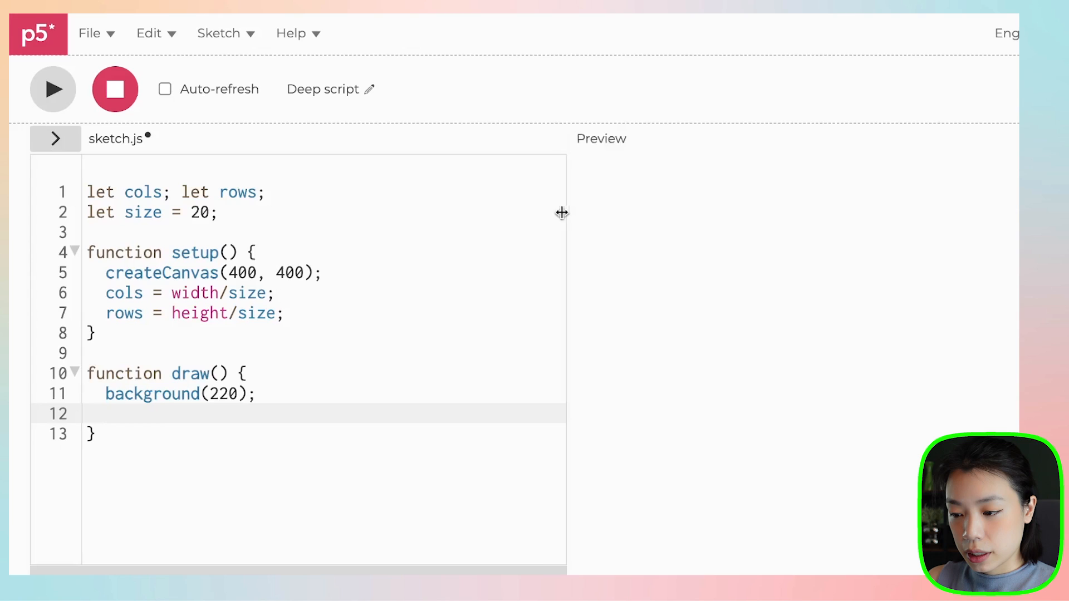
type("for (let i=0;")
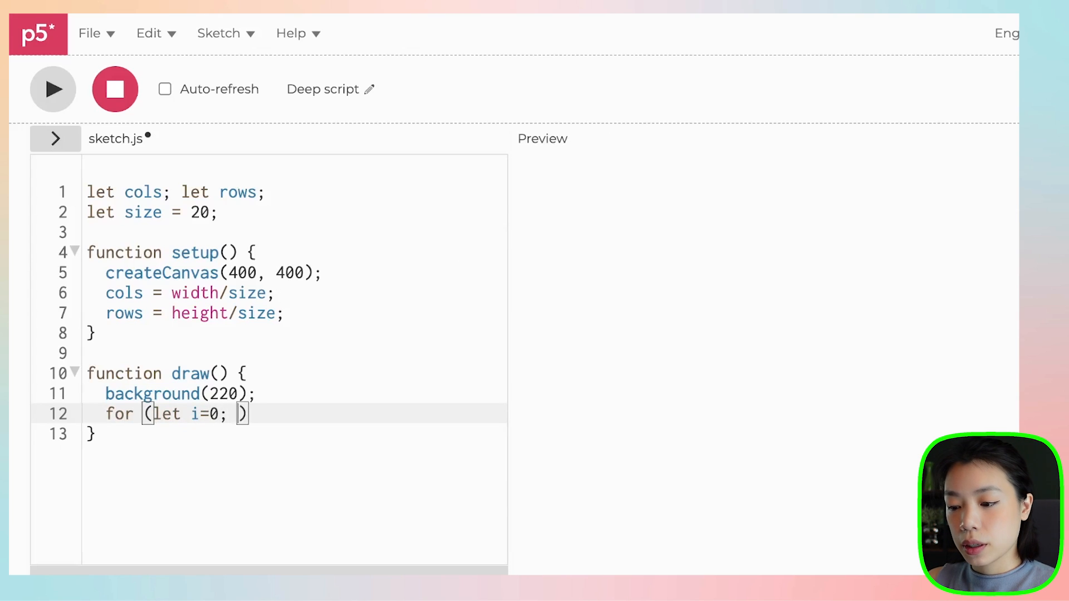
type("i<cols; i++")
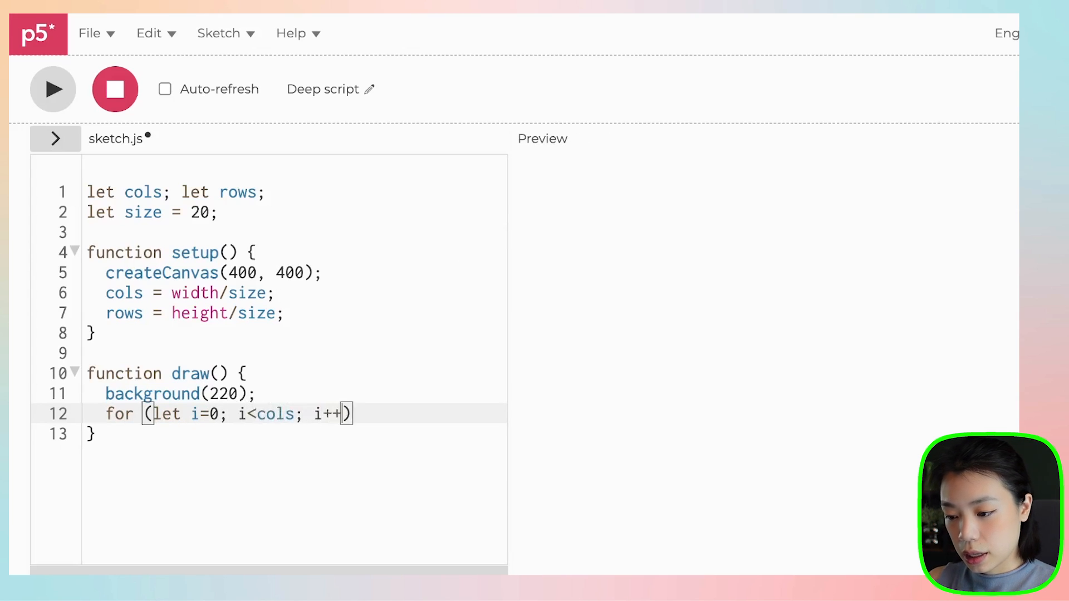
type("{")
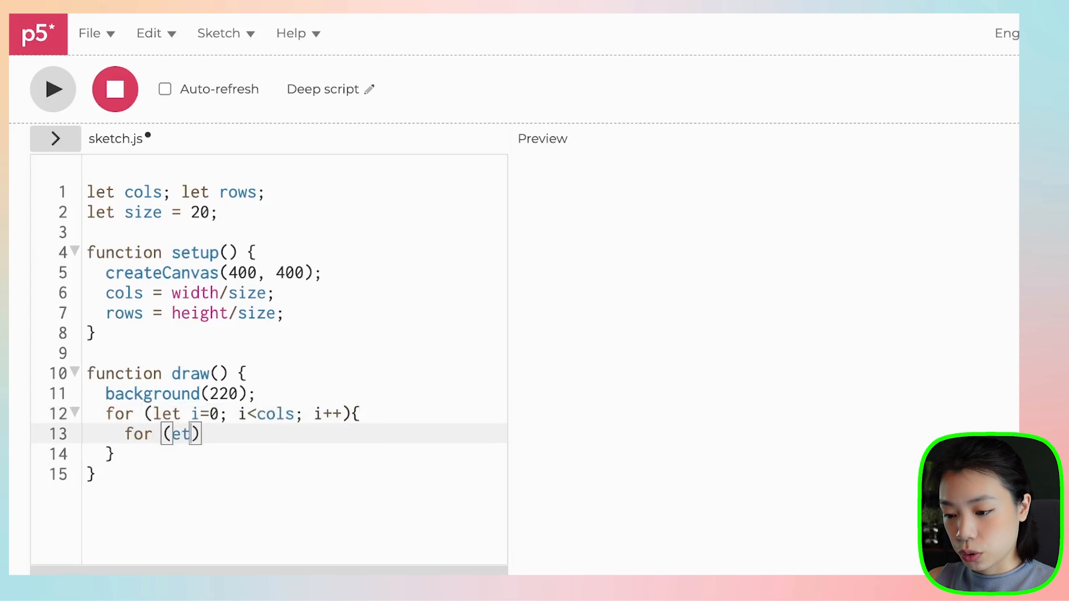
type("let j=0; j")
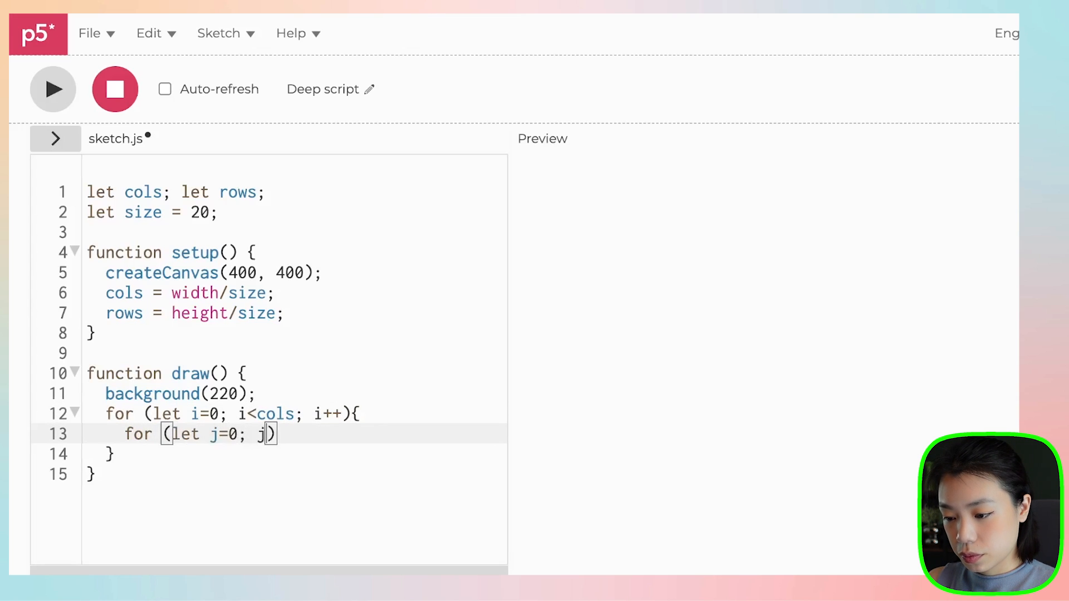
type("<rows; j++")
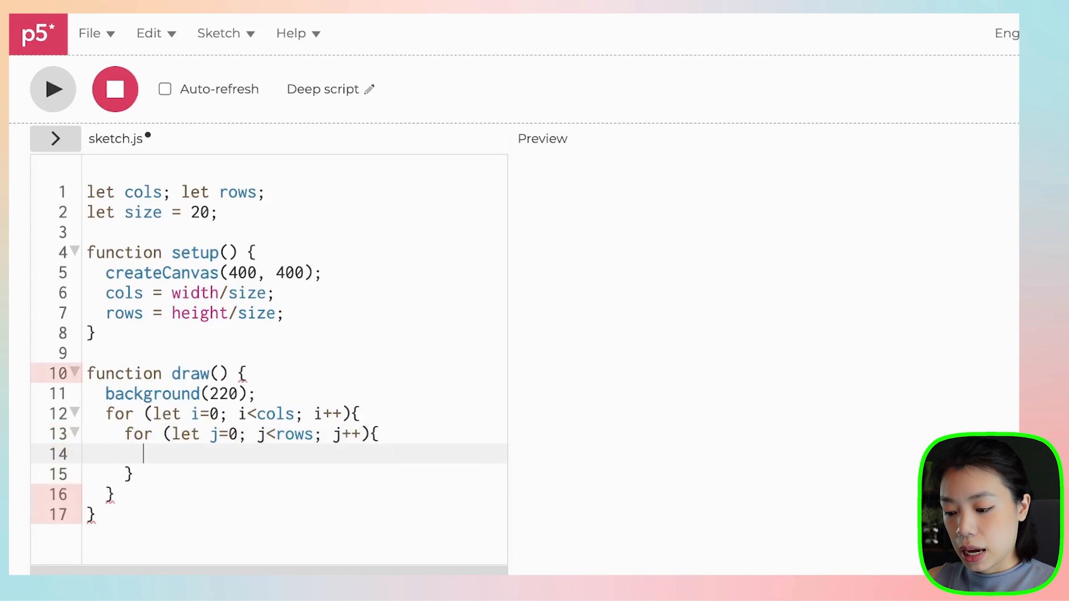
Draw rect(i*size, j*size, size, size) for each grid cell inside the loops
type("rect();")
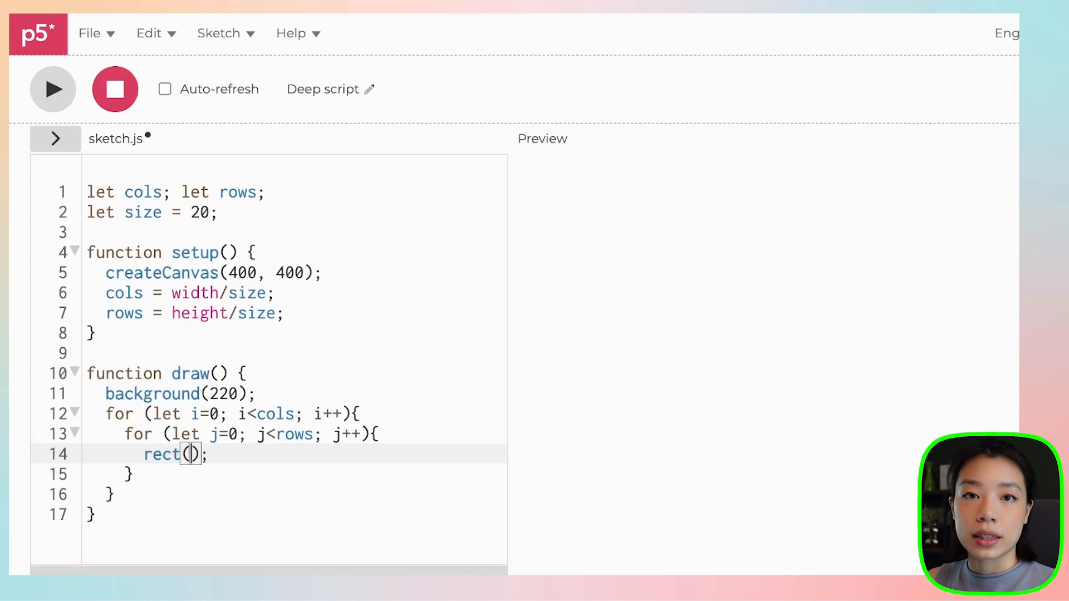
type("i*")
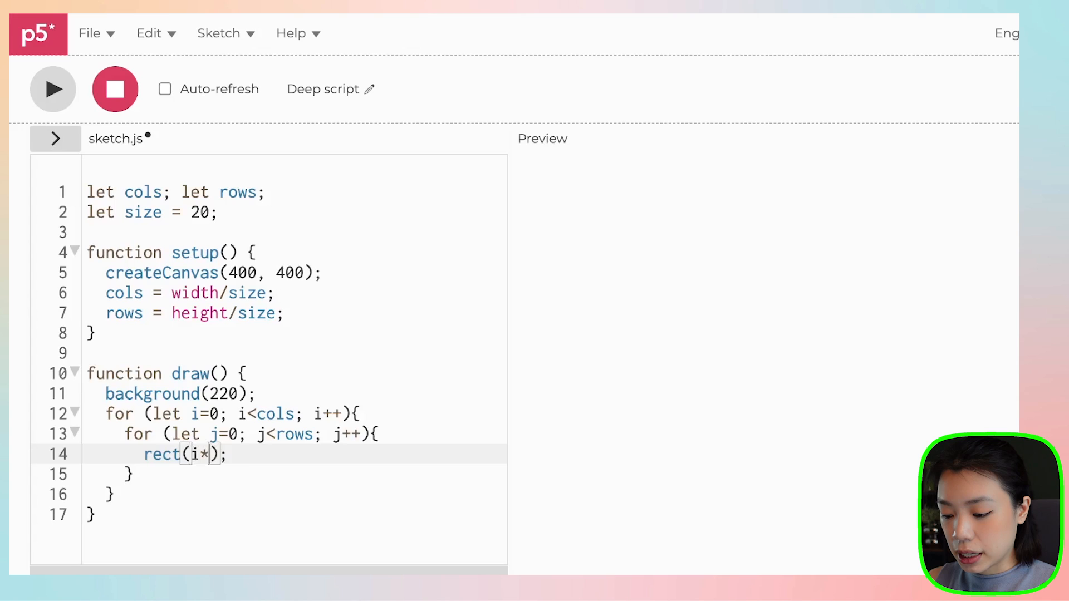
type("size, j")
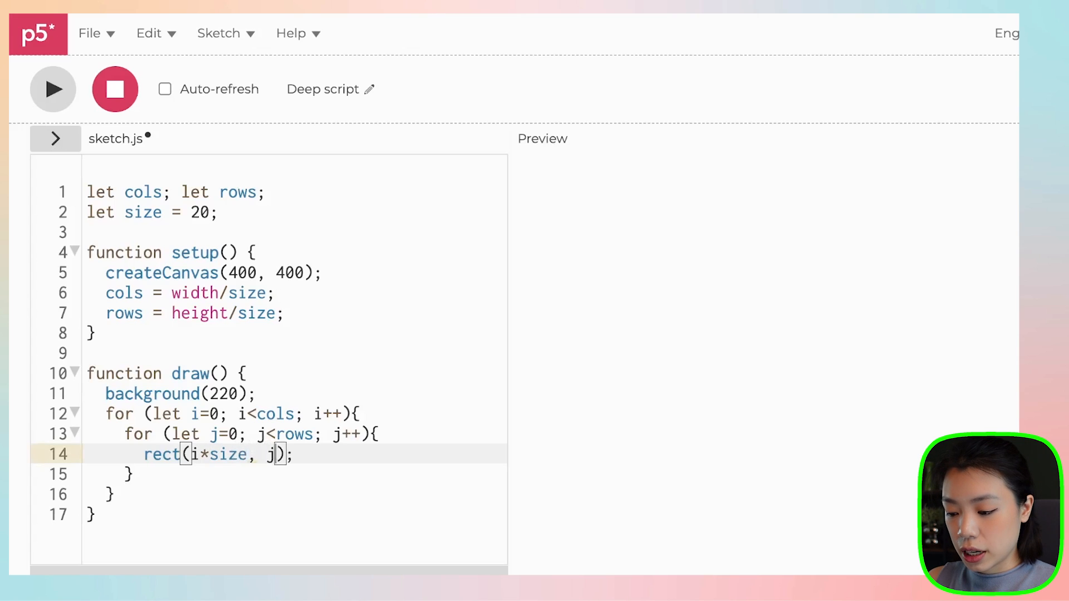
type("*size, s")
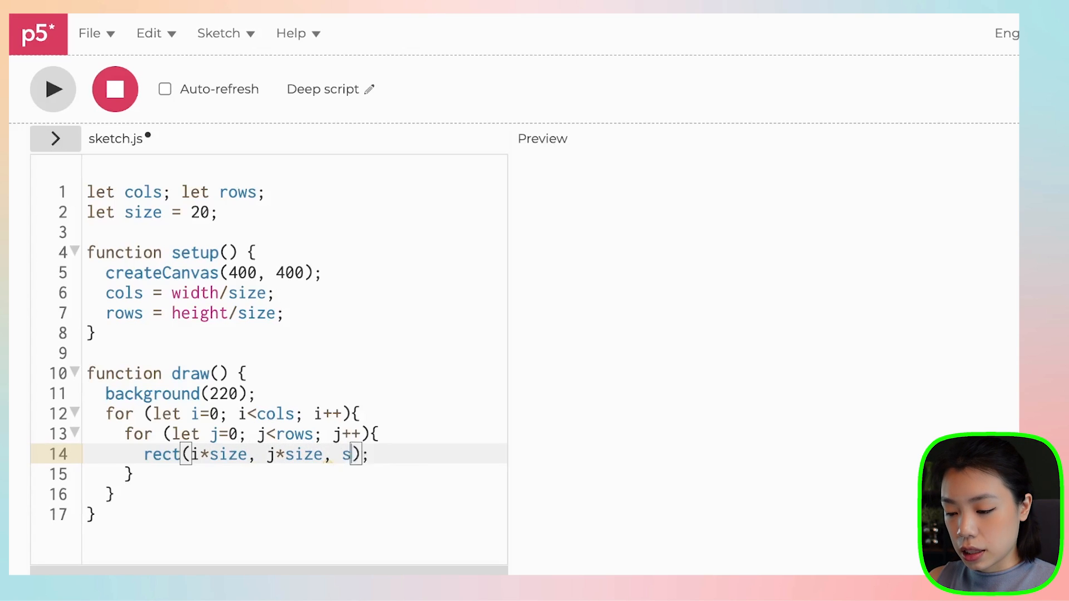
type("ize, size")
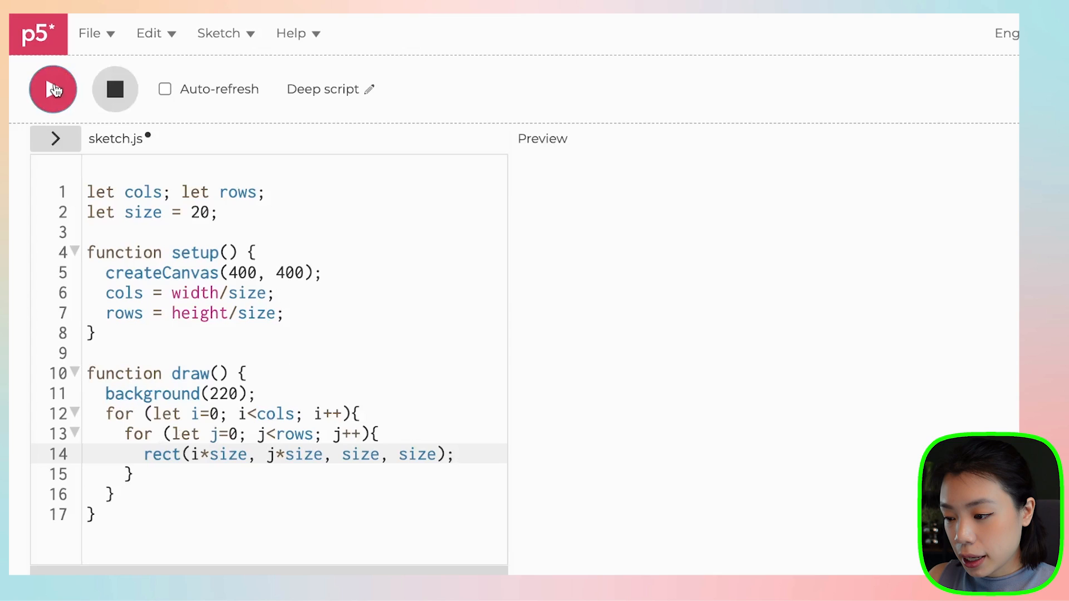
Run the sketch to render the 20-pixel square grid over the 400×400 canvas
left_click(53, 89)
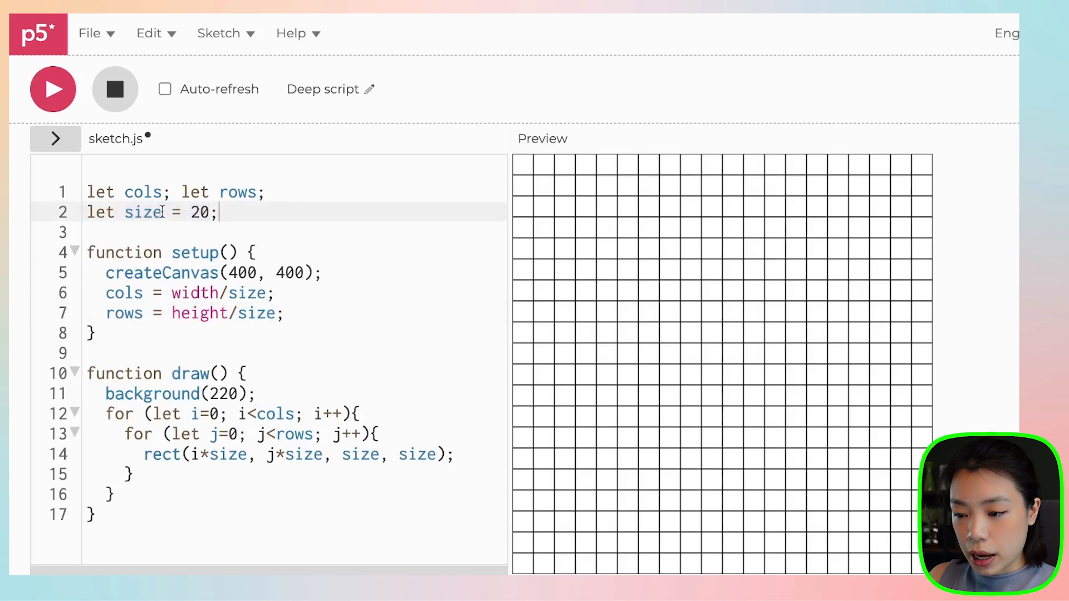
Rename size to spacing in its declaration, setup, and the rect position arguments
key("Backspace")
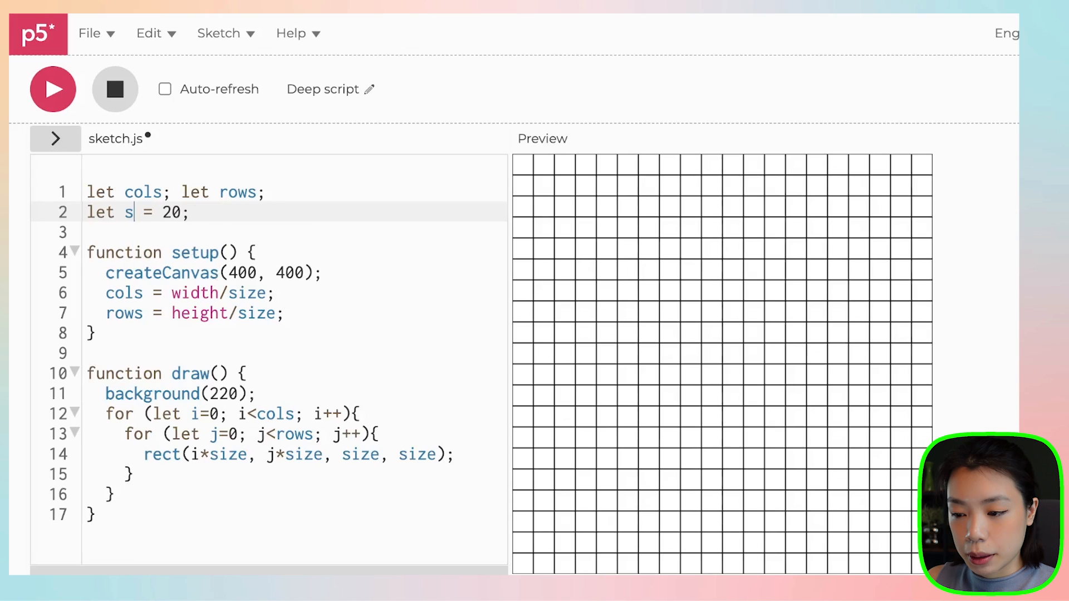
type("paz")
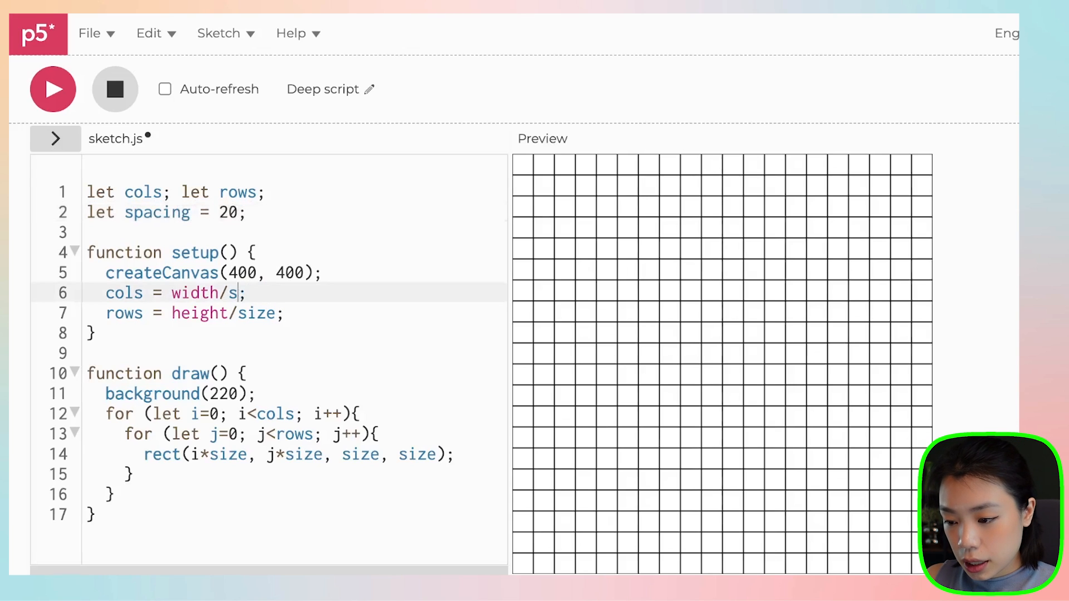
type("pz")
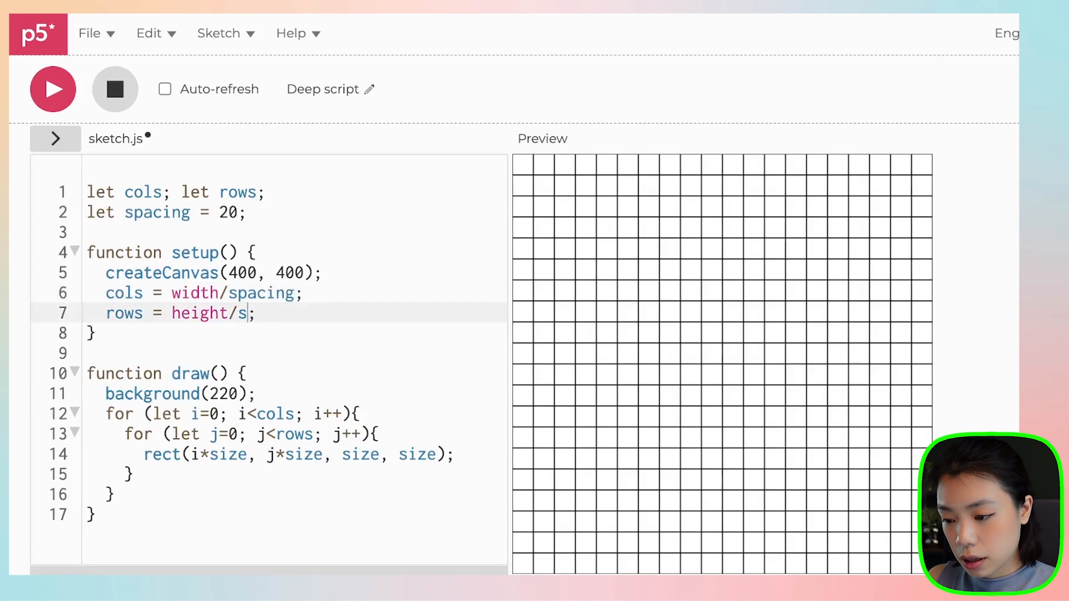
type("pacing")
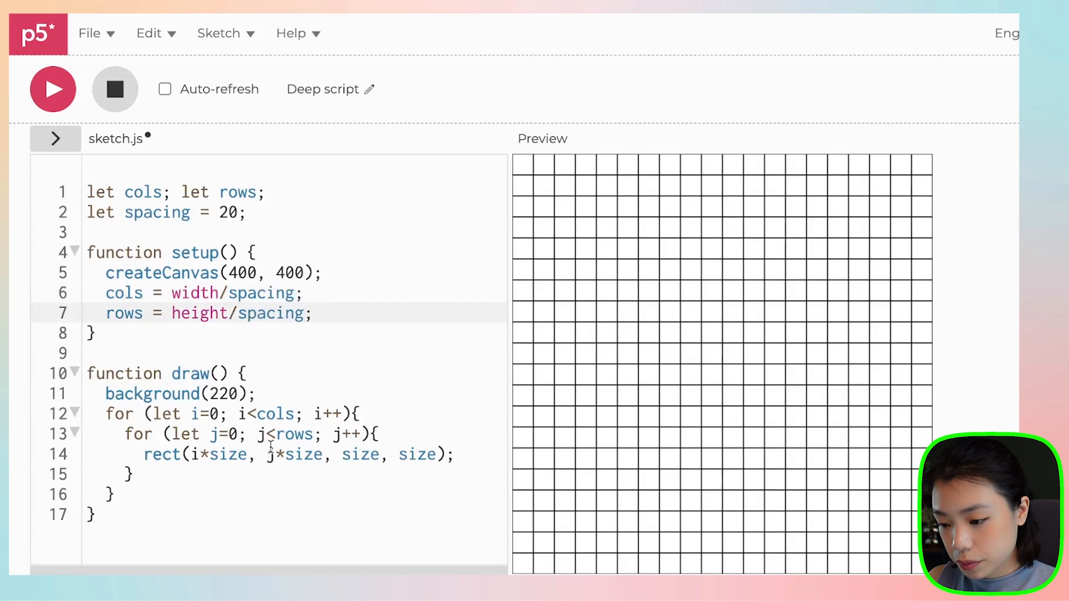
type("pa")
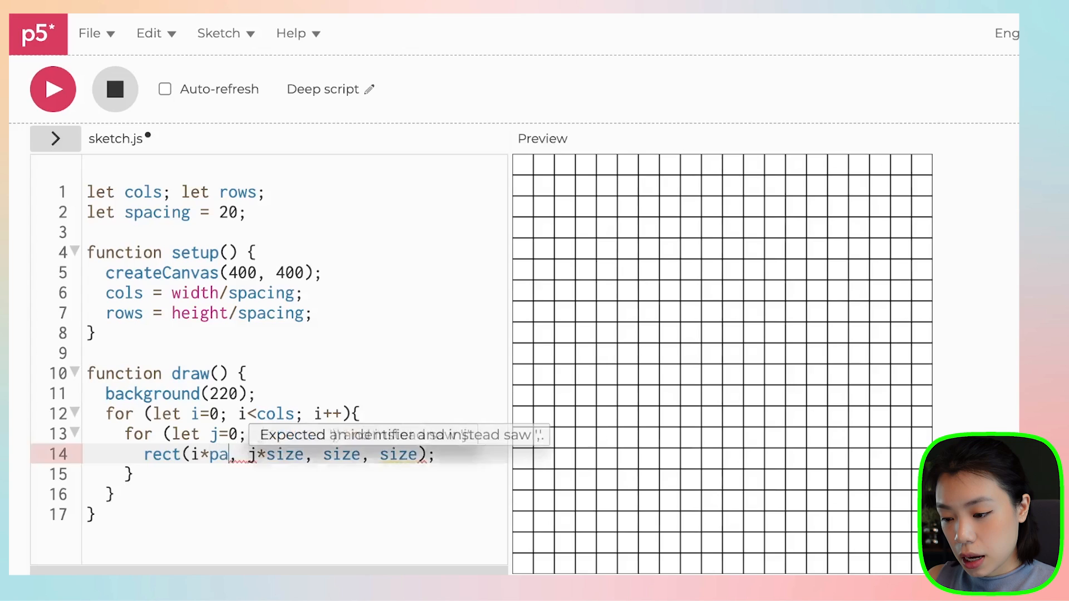
type("spacing")
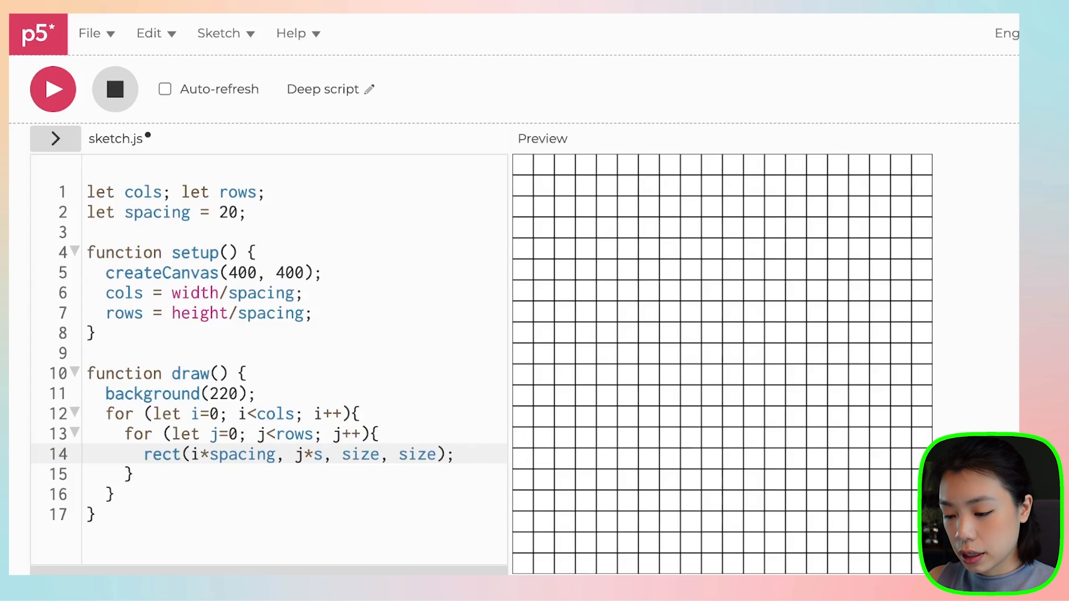
type("pacing")
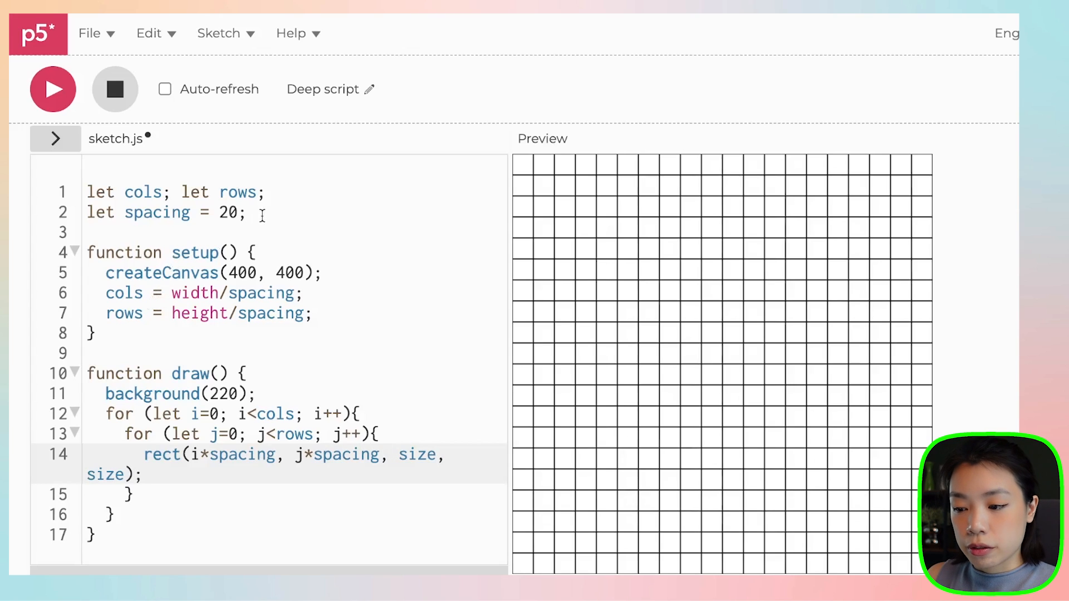
Declare let size = [] as a new global array
type("let szie")
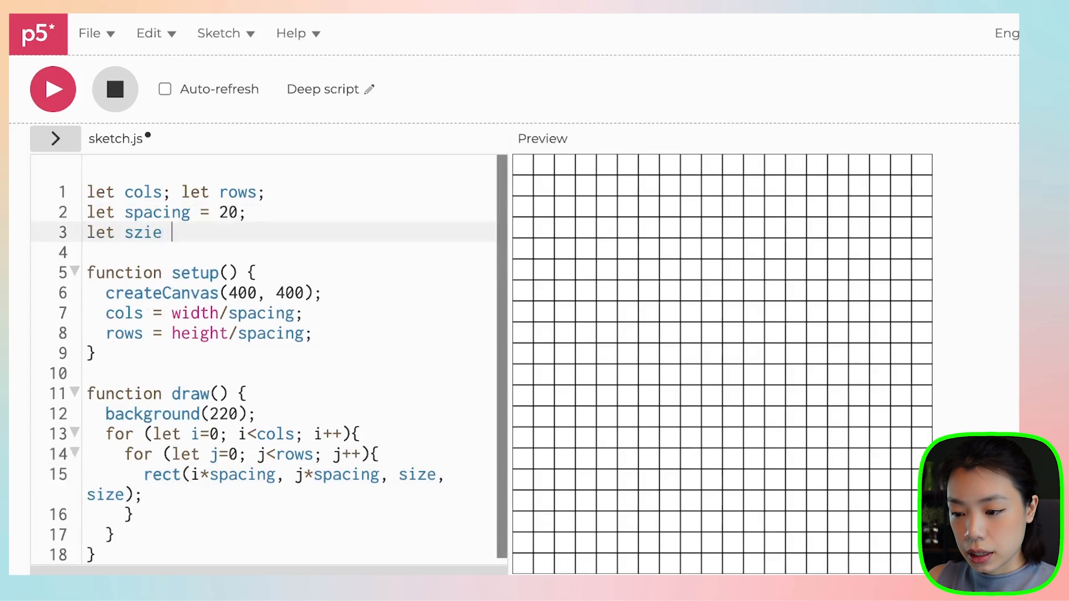
type("size = [];")
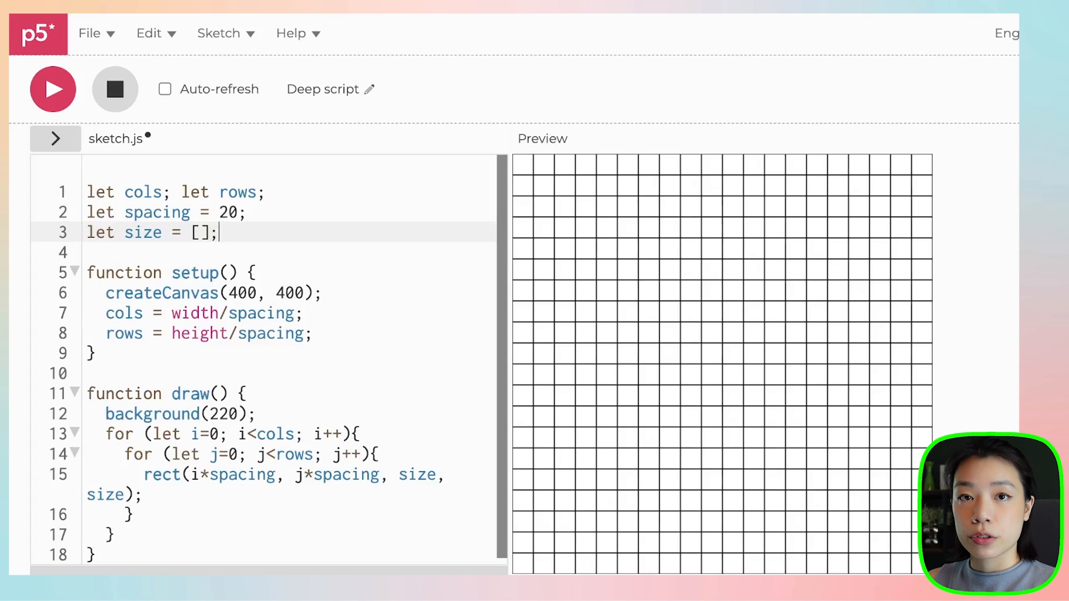
mouse_move(103, 241)
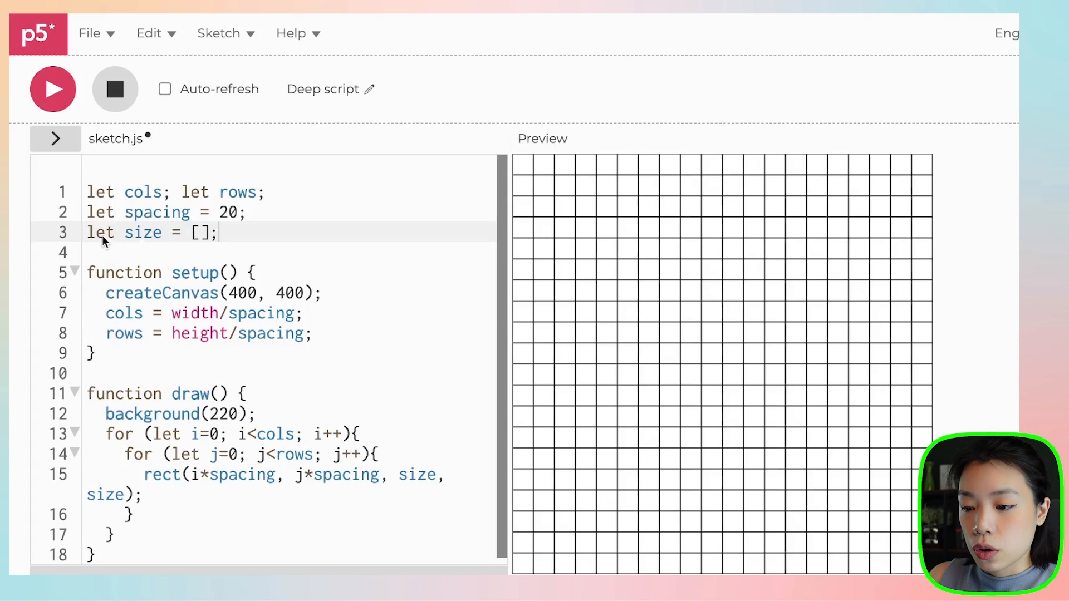
triple_click(151, 232)
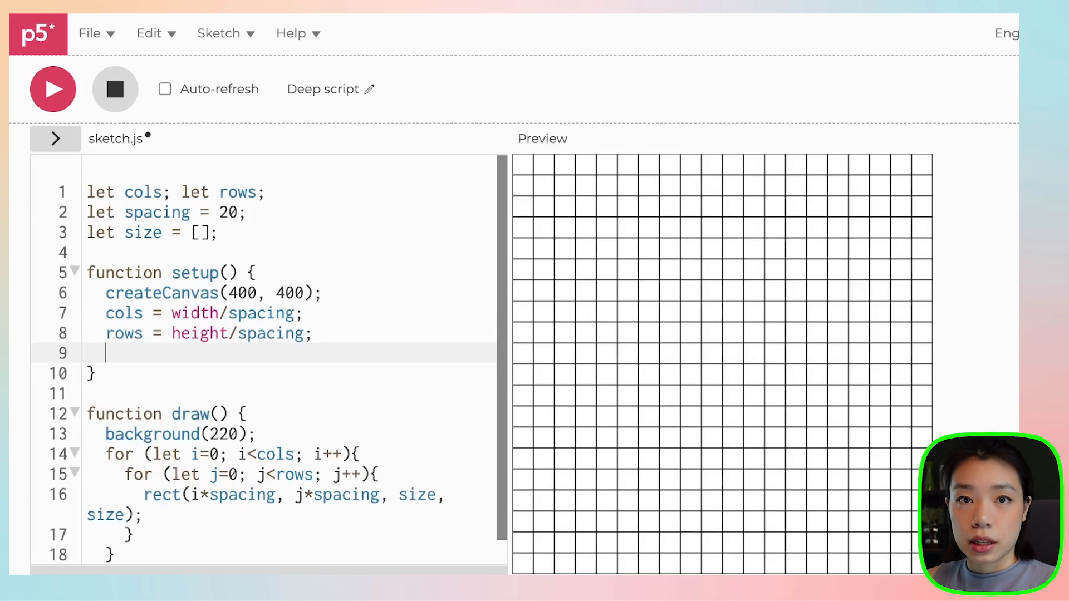
In setup, nested loops create size[i] arrays and set size[i][j] = 10 for every cell
type("for (")
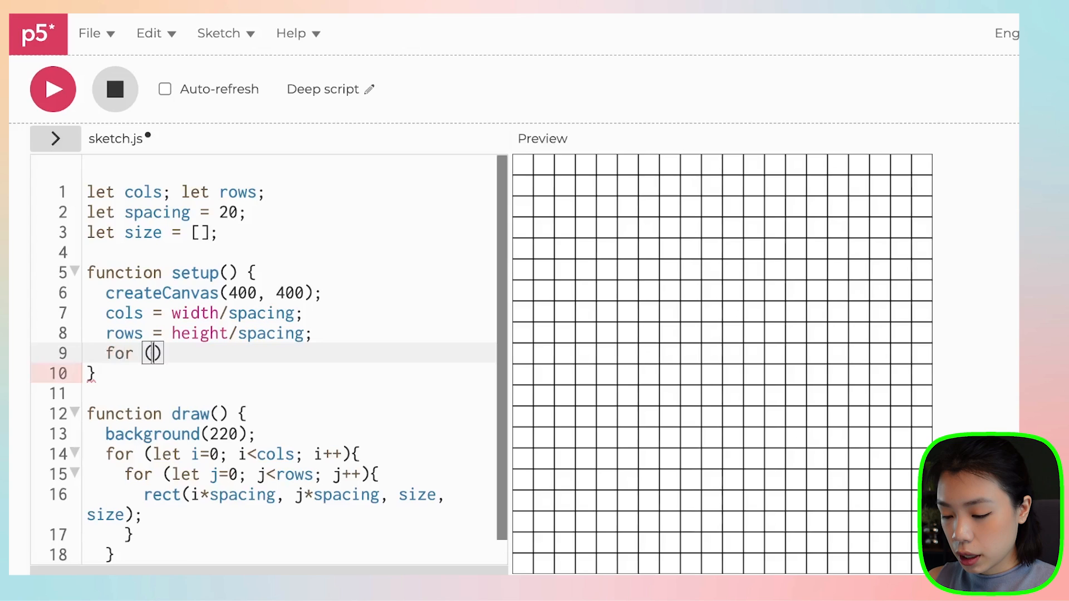
type("let i=0; i")
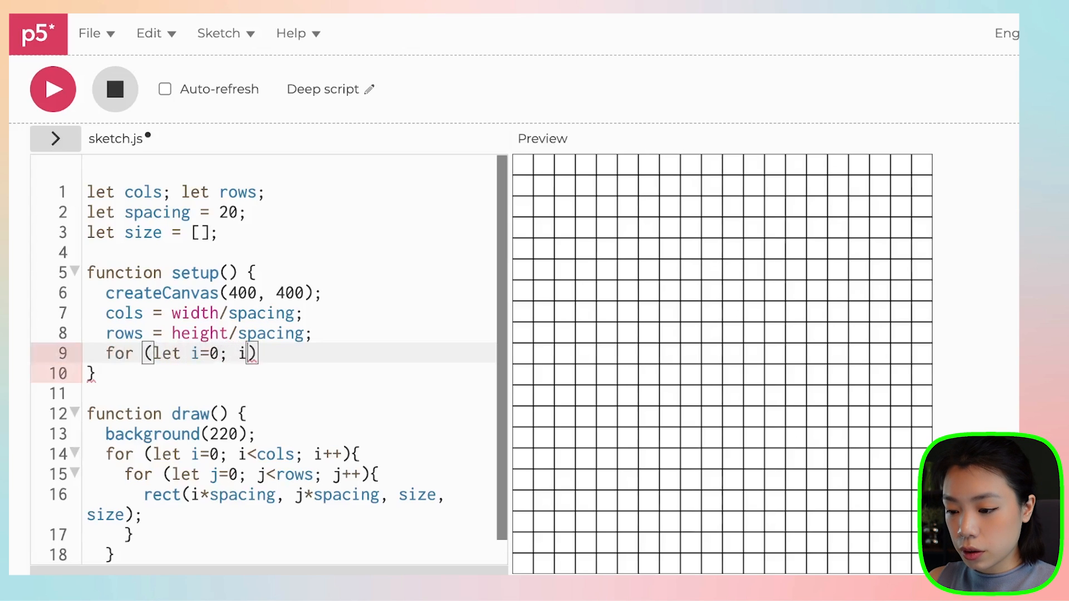
type("<cols; i++")
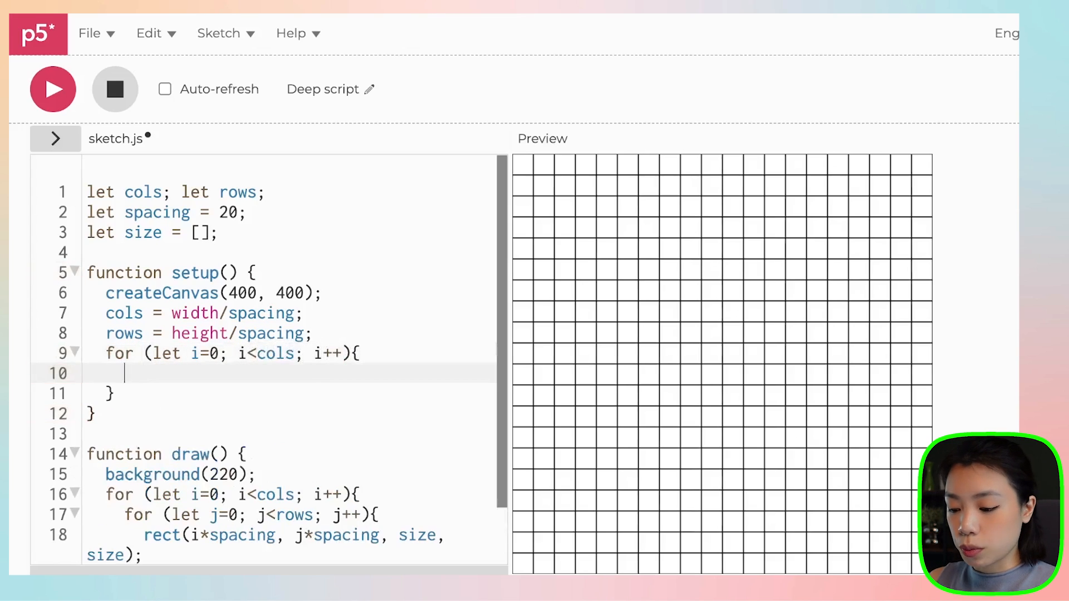
type("size[i] = [")
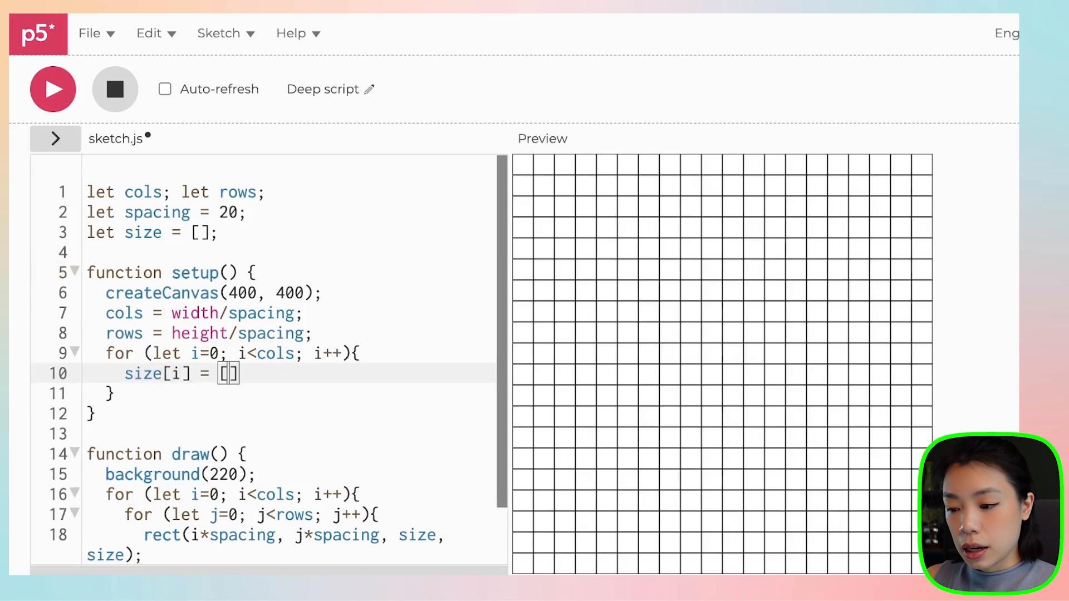
type(";")
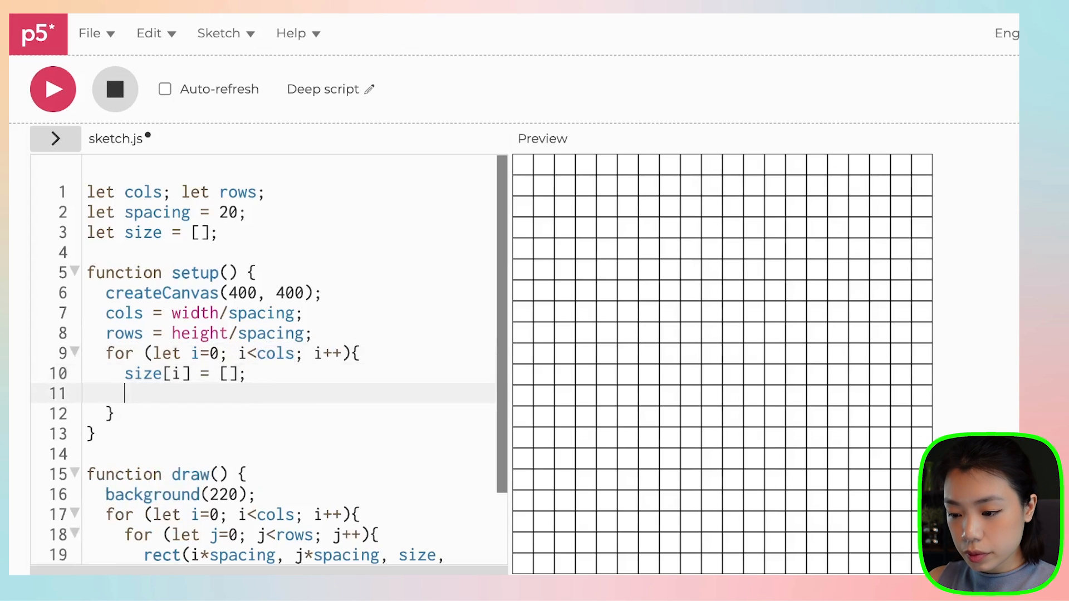
type("for (let i=")
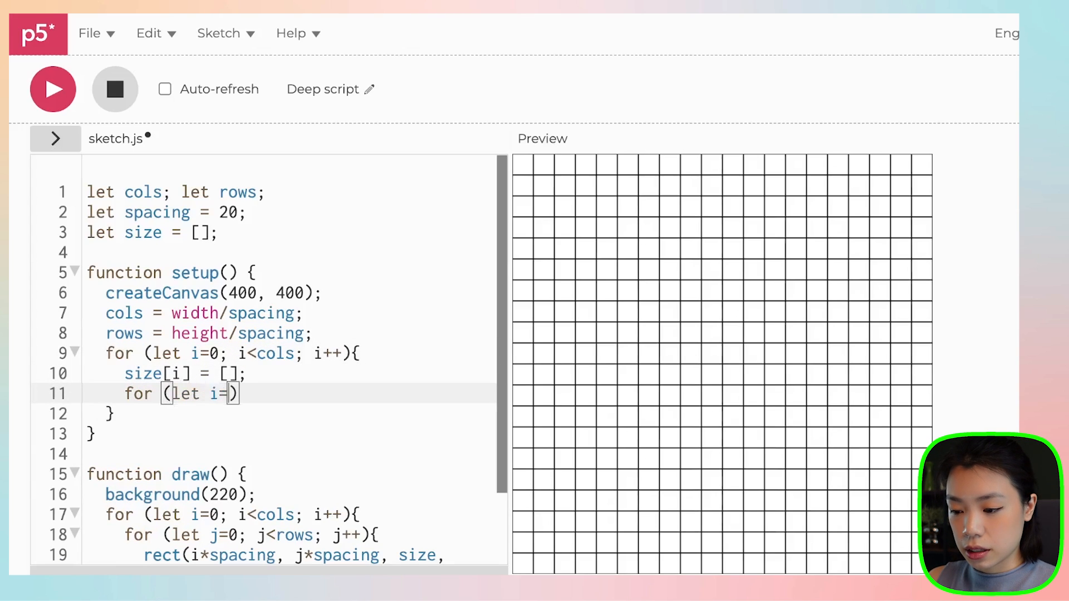
type("j=0;")
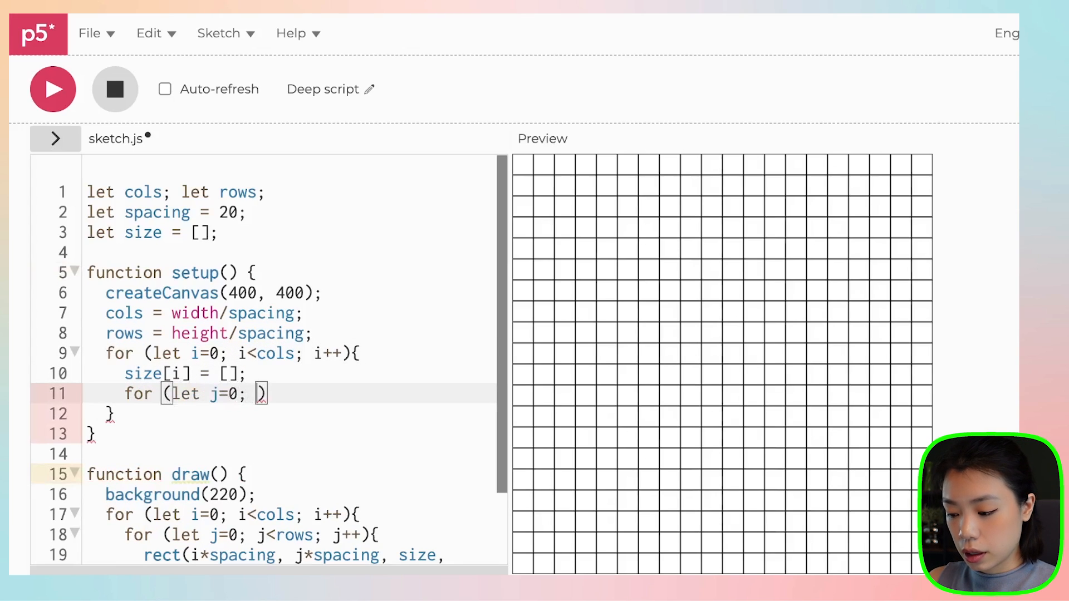
type("j<row;")
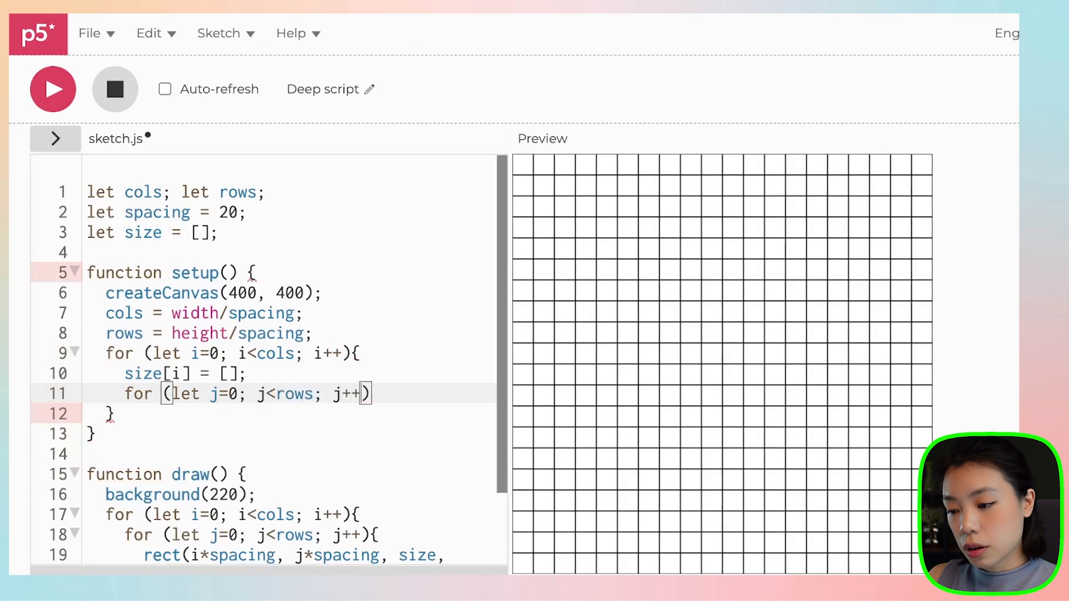
type("{")
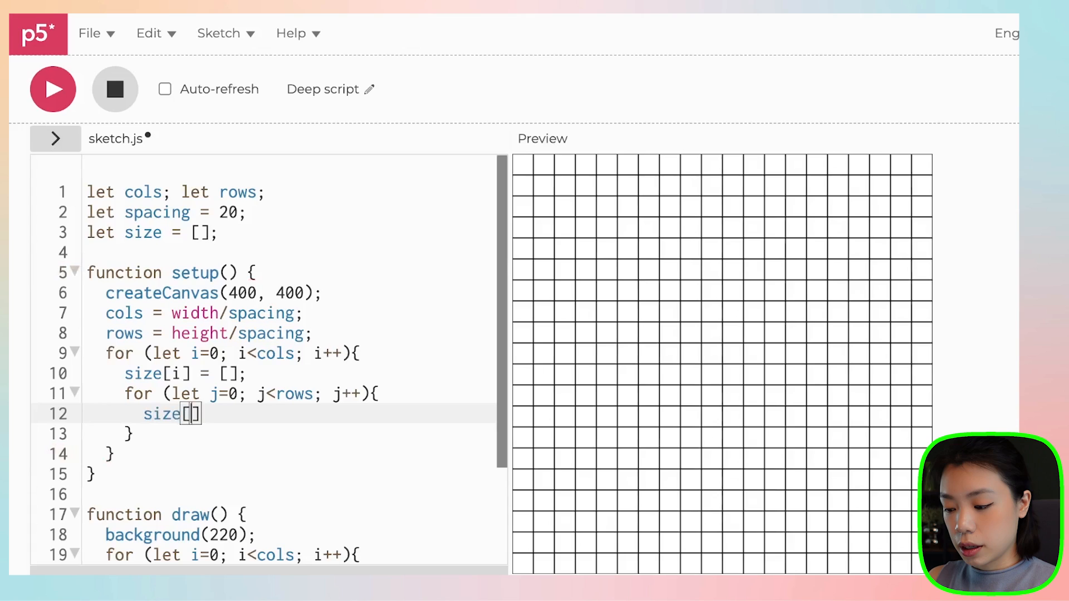
type("i][j]")
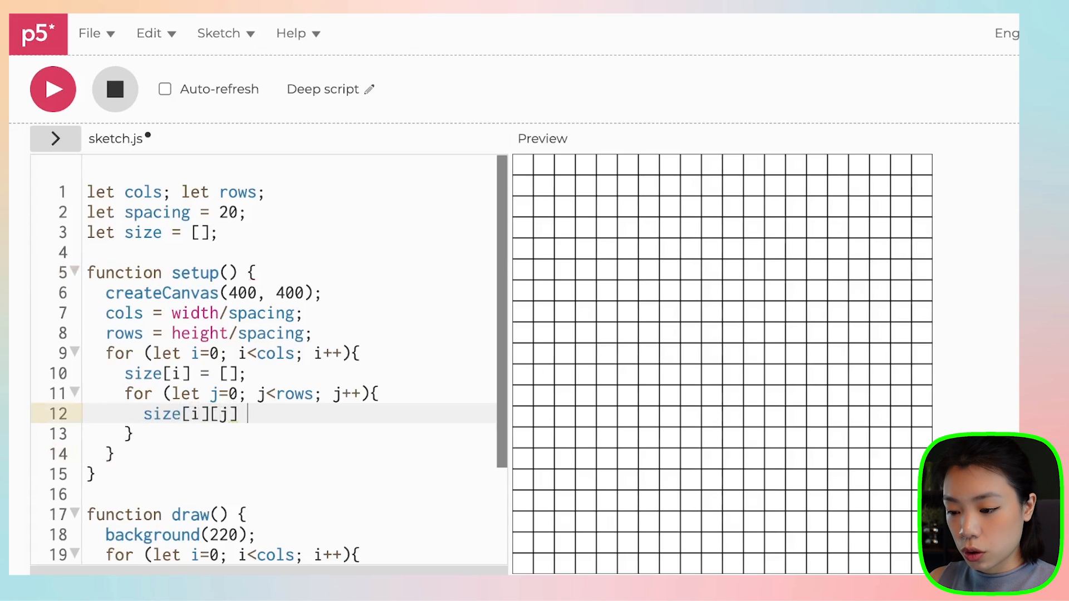
type("= 10;")
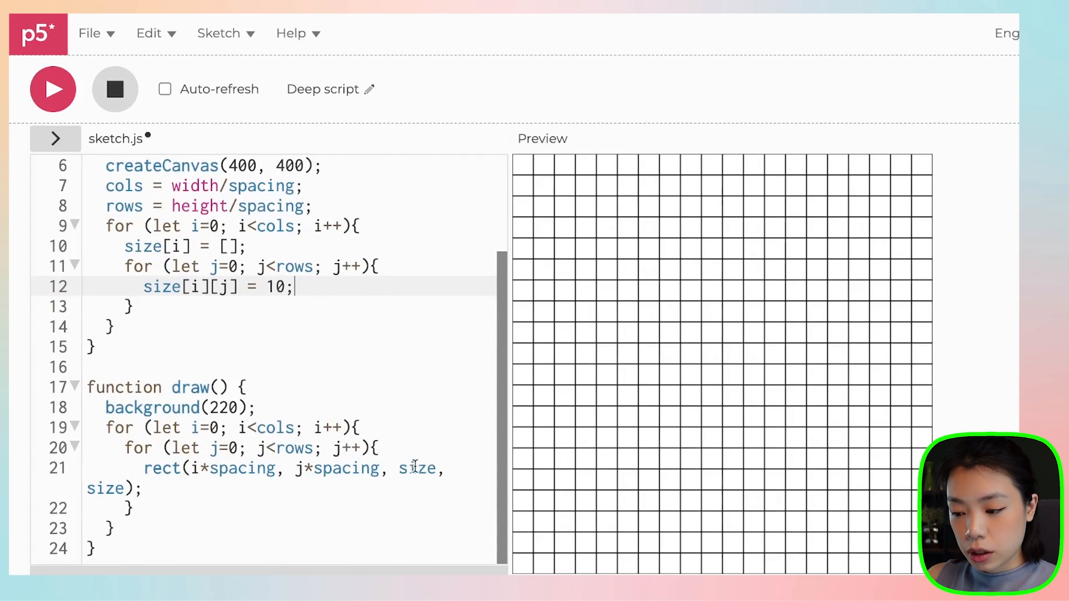
Pass size[i][j] as the rect width and height
left_click(416, 469)
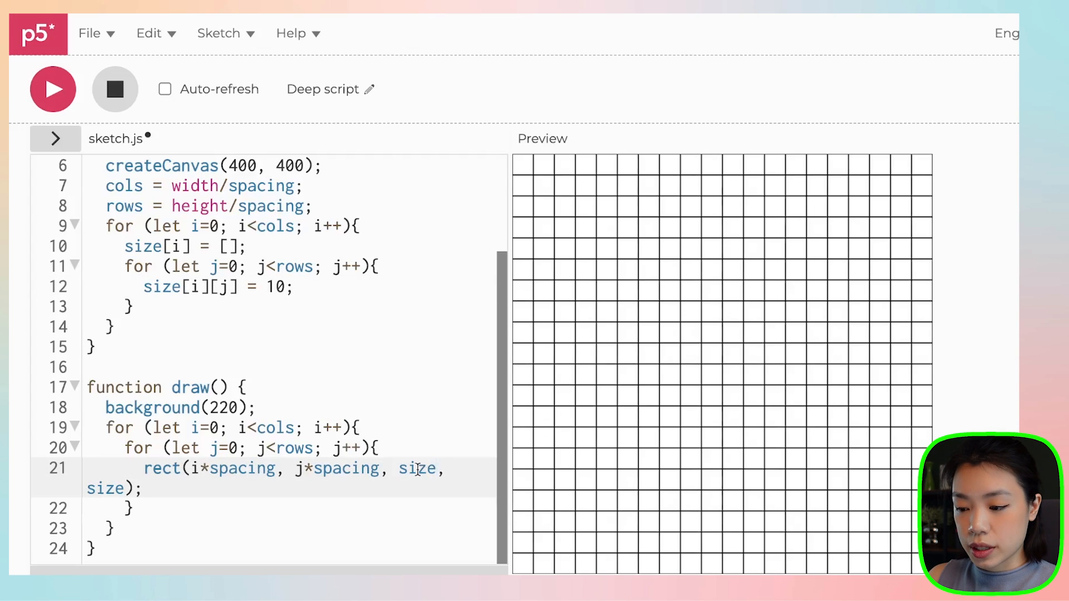
type("[i]")
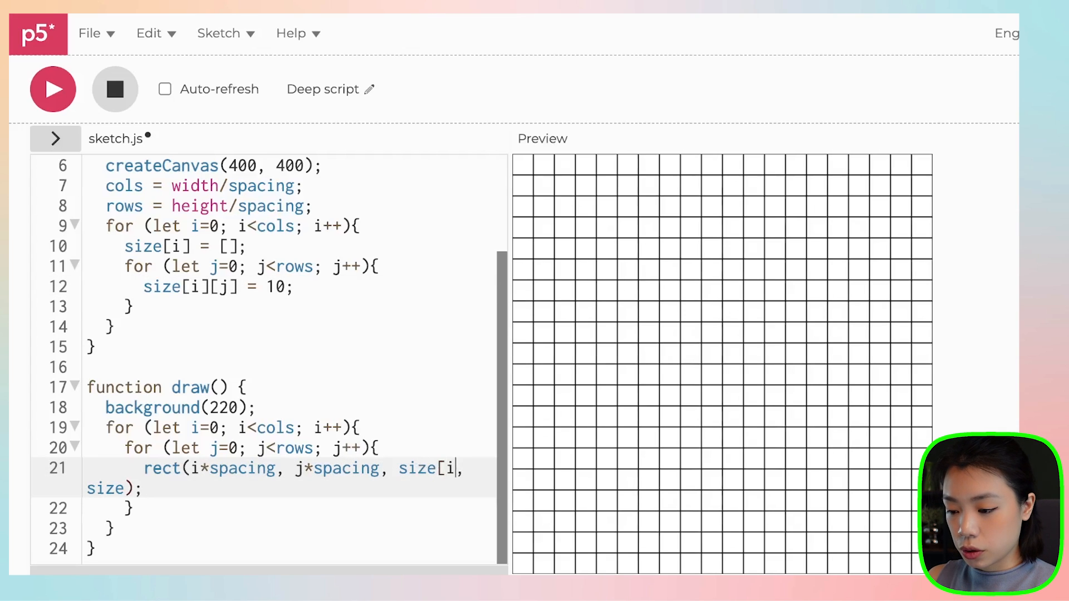
type("[j]")
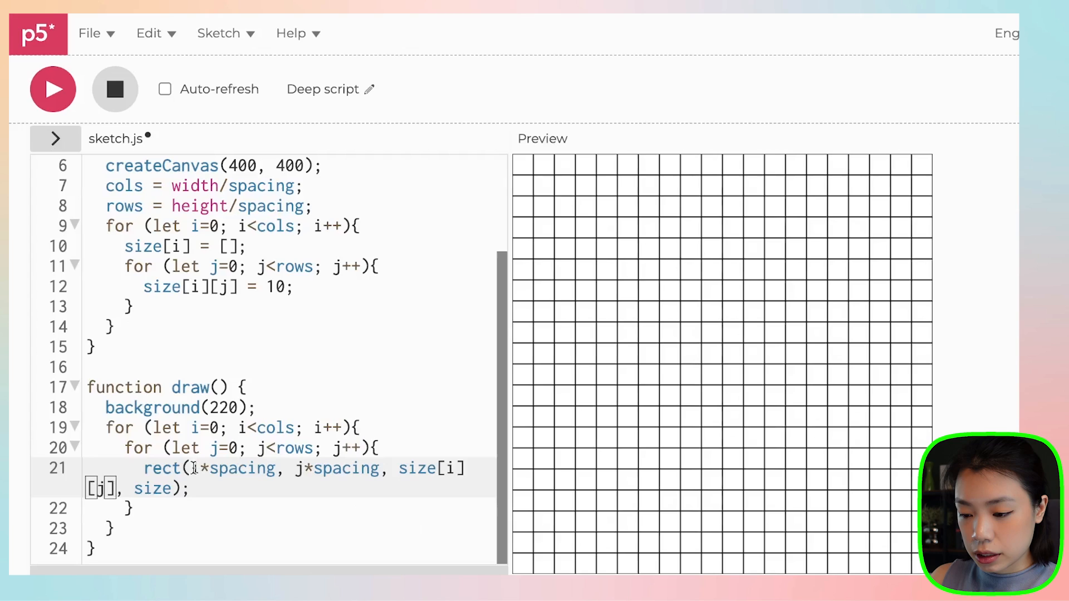
type("[i][j")
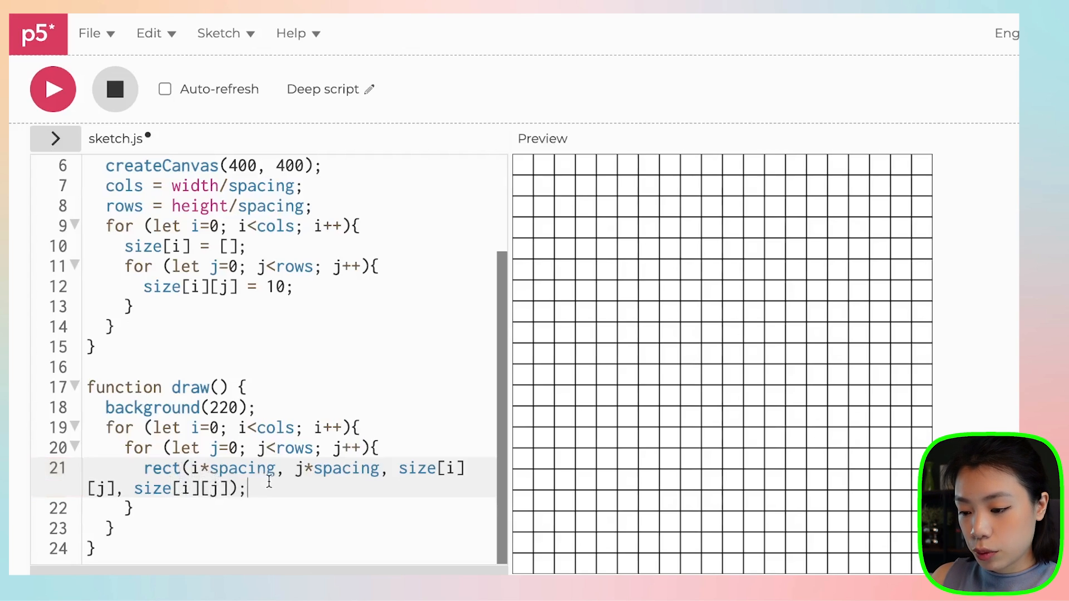
Run the sketch showing 10-pixel squares spaced 20 apart, then select the i*spacing expression
left_click(52, 89)
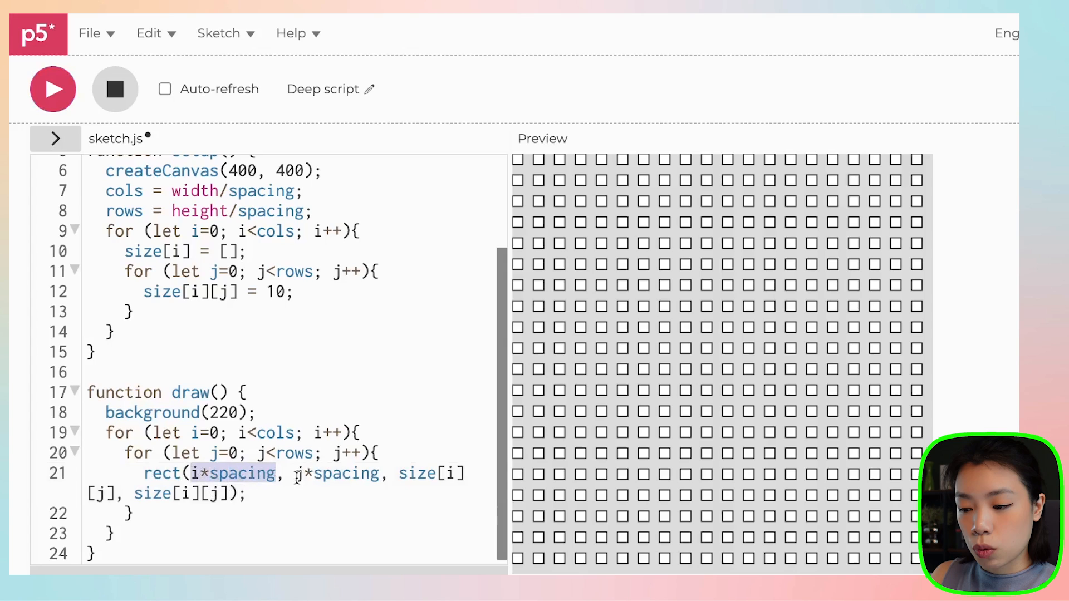
double_click(336, 474)
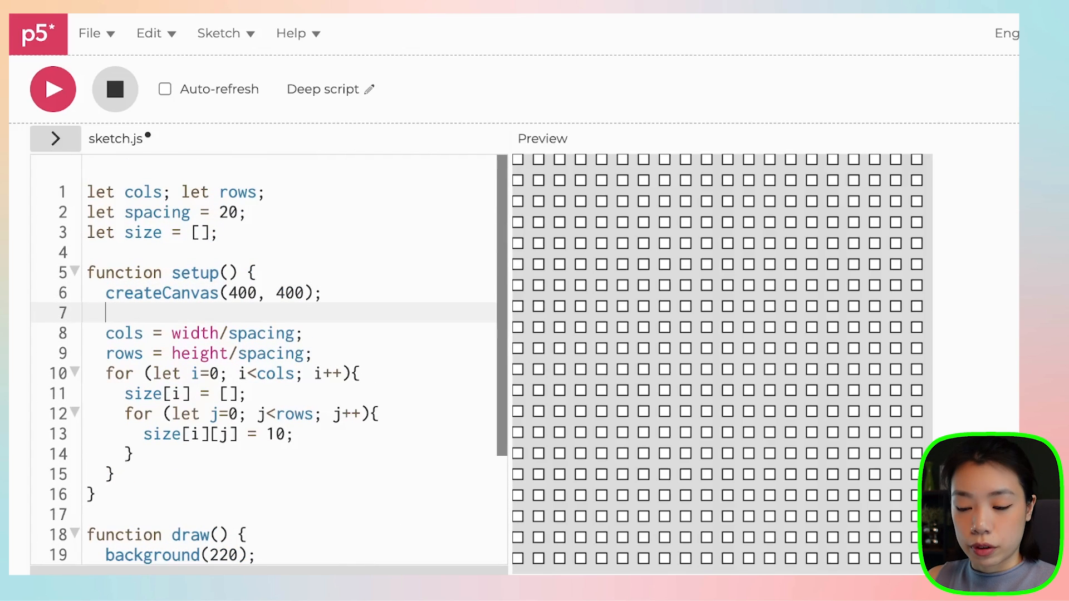
Add rectMode(CENTER) in setup and rerun so squares centre on grid points
type("rectMode()")
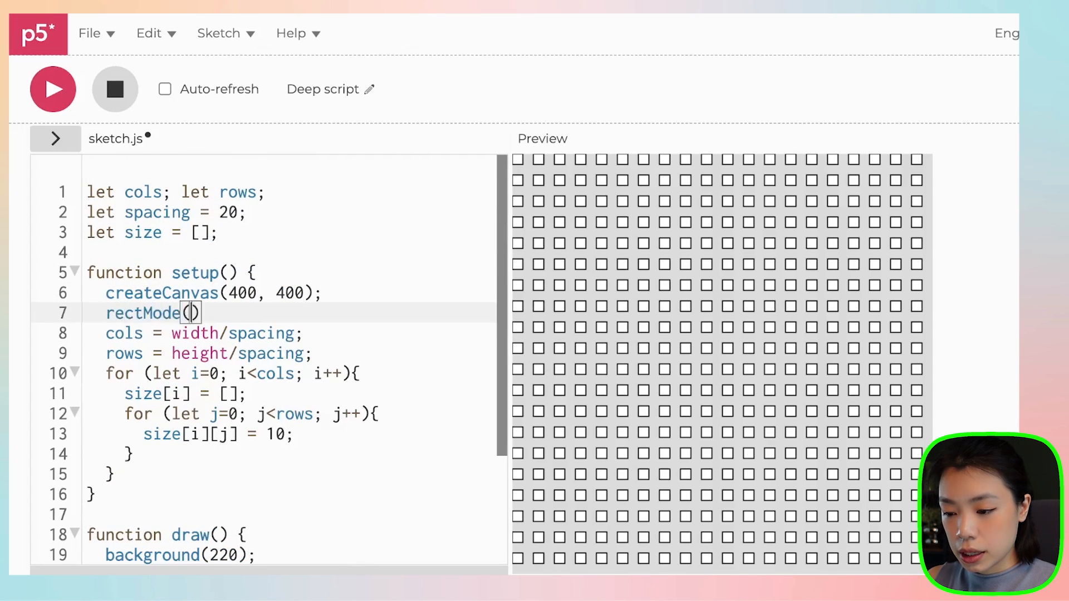
type("CENTER")
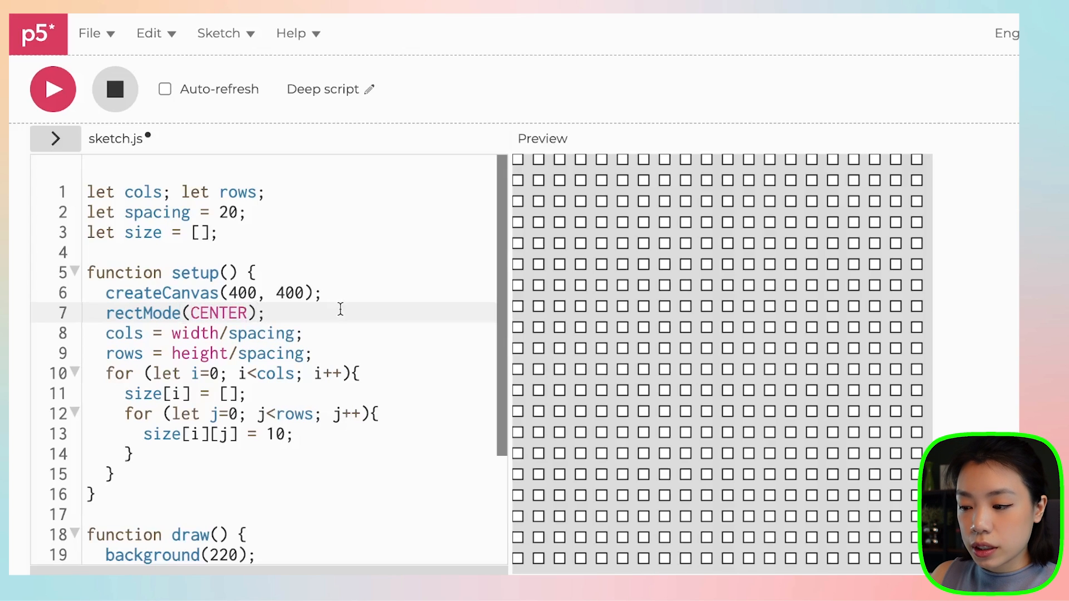
left_click(53, 89)
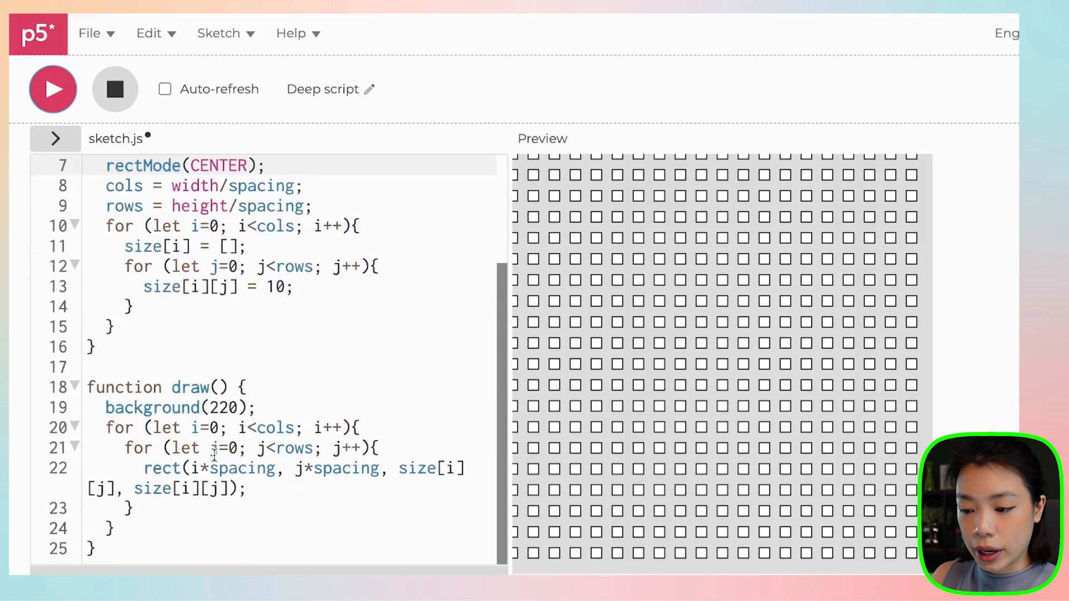
left_click_drag(198, 469, 382, 468)
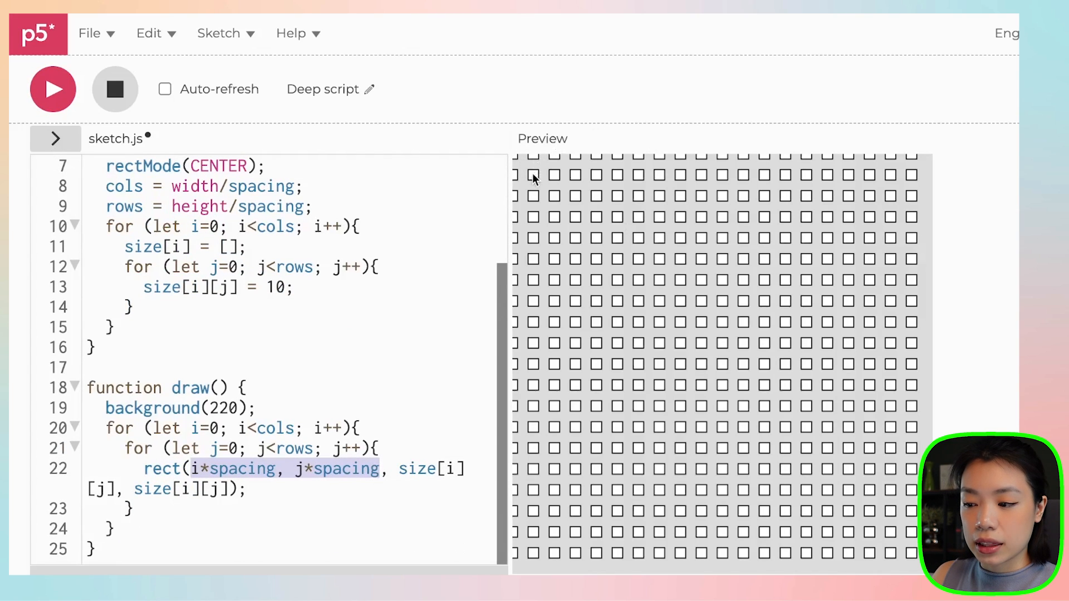
mouse_move(533, 186)
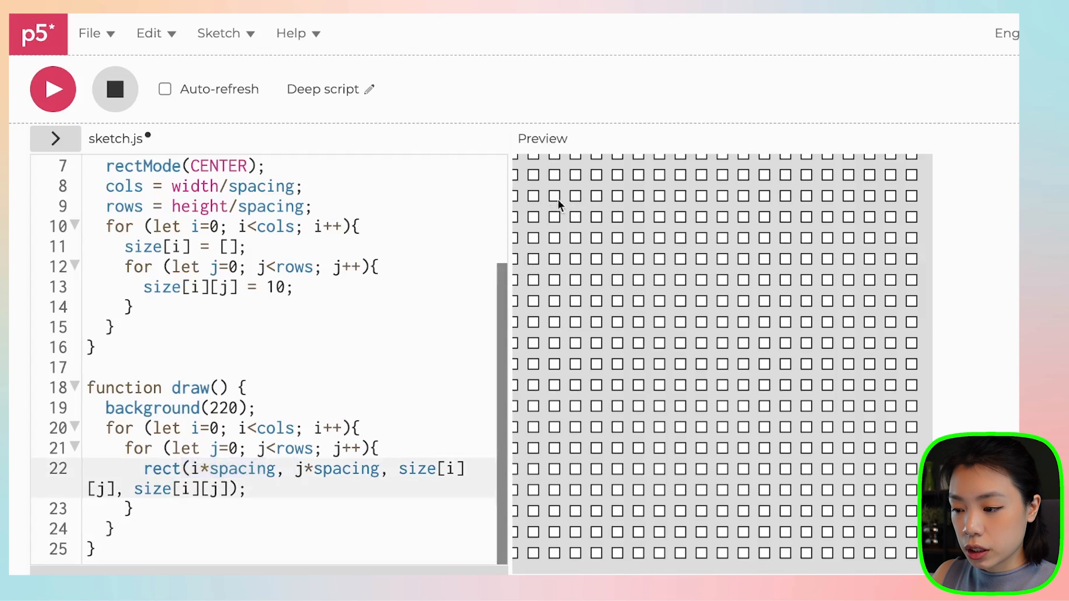
mouse_move(518, 157)
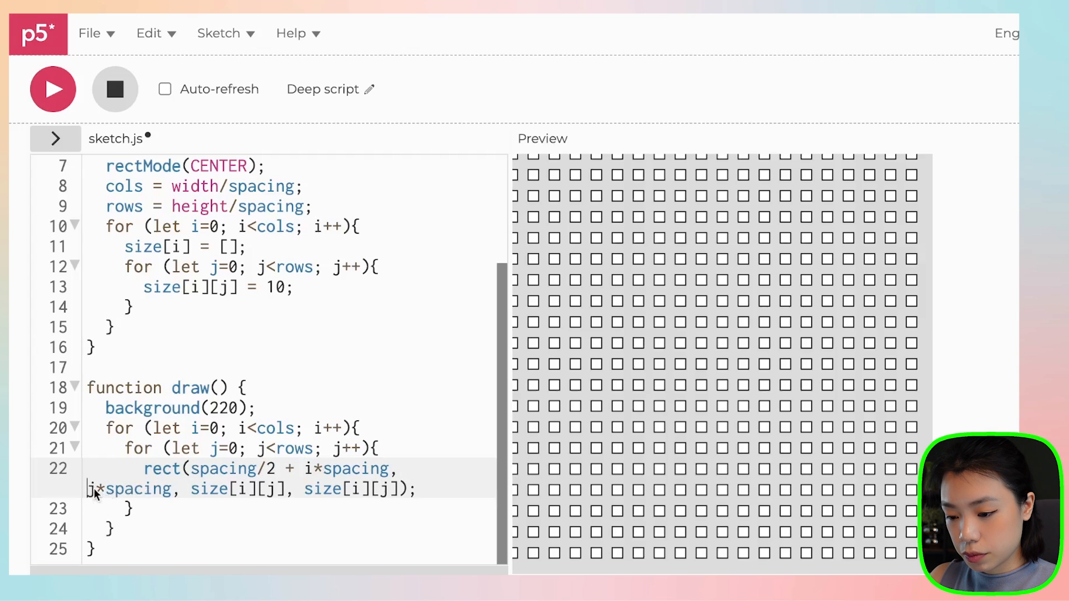
Offset y by spacing/2, set the square size to 15, and rerun the sketch
type("spacing/2")
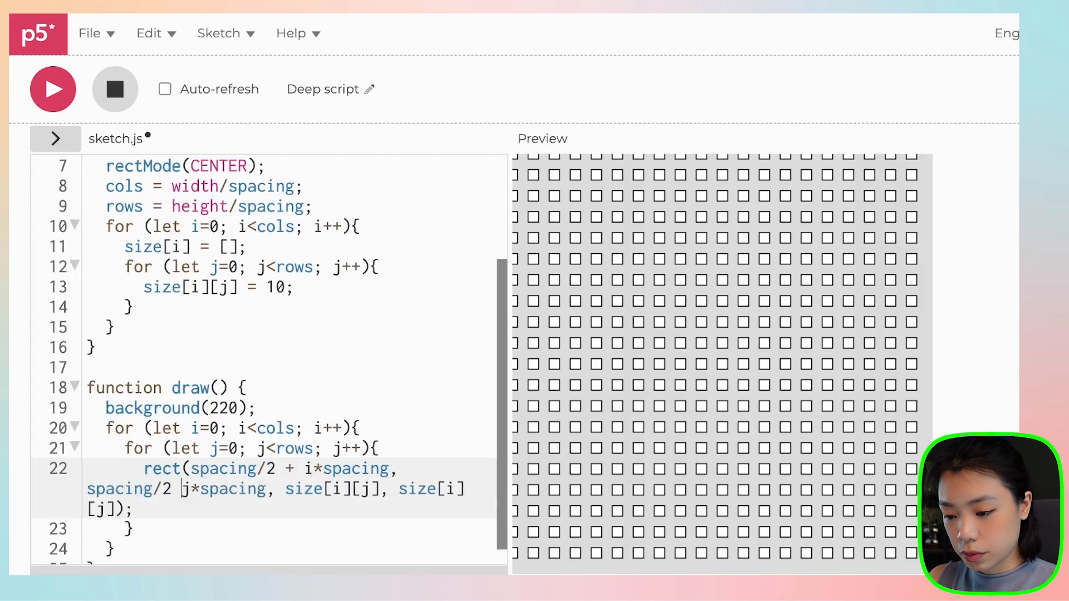
type("+")
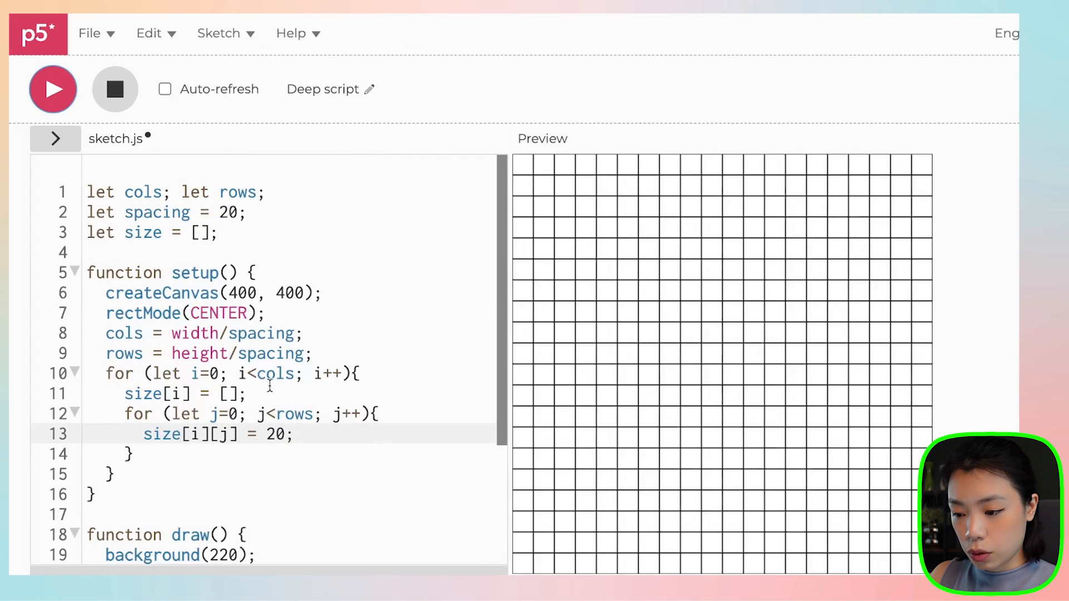
key("Backspace")
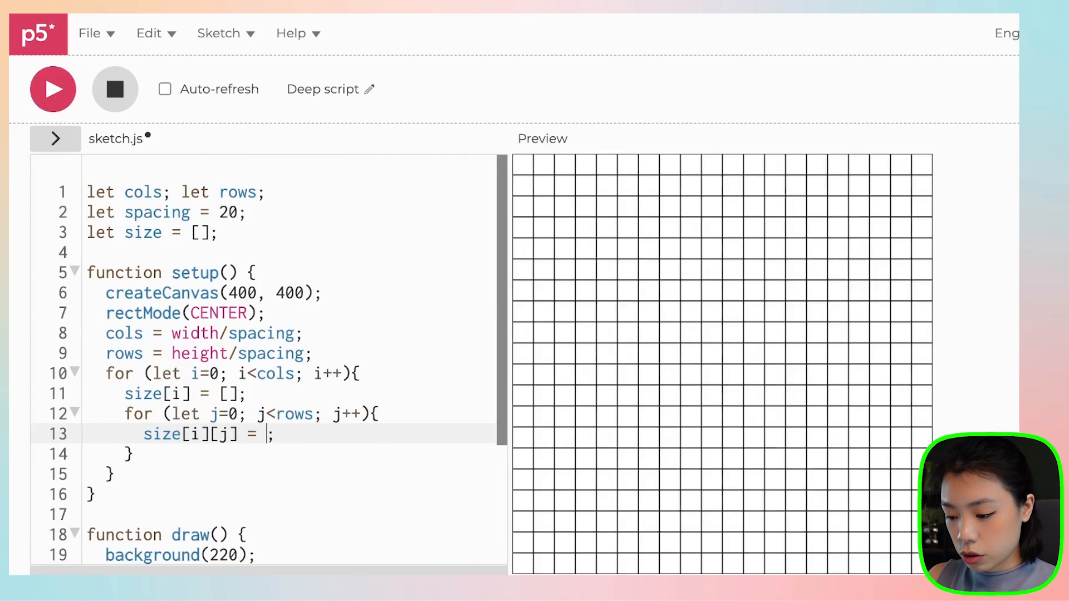
type("15")
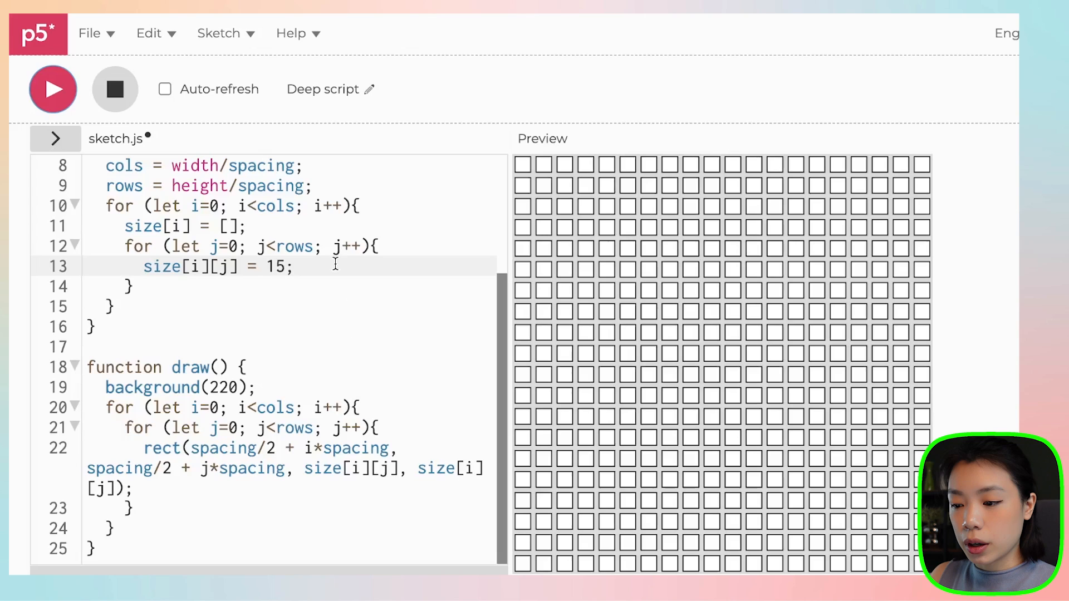
mouse_move(539, 217)
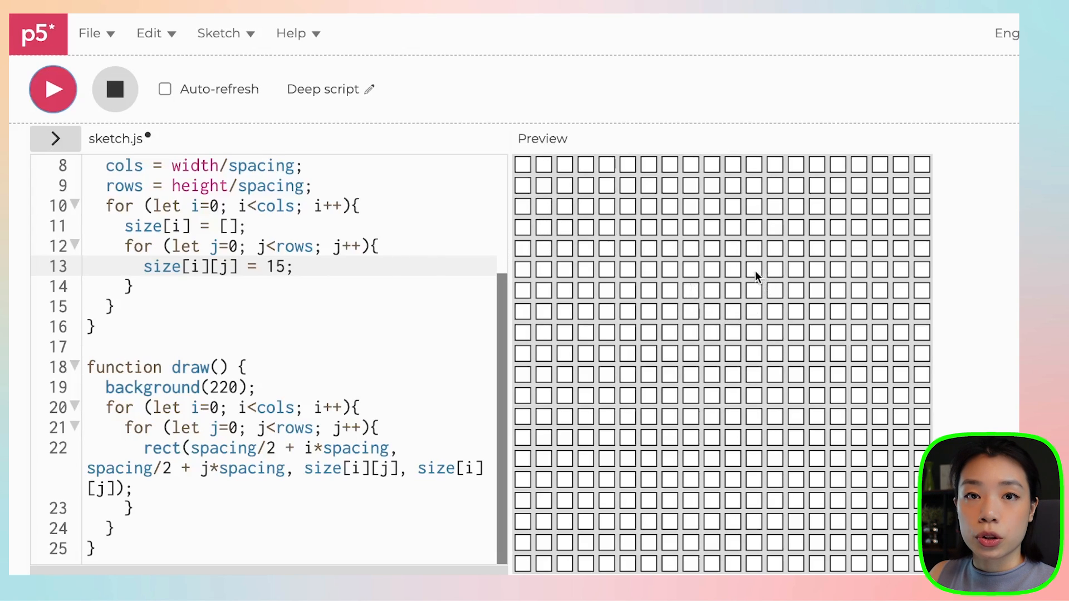
left_click(52, 89)
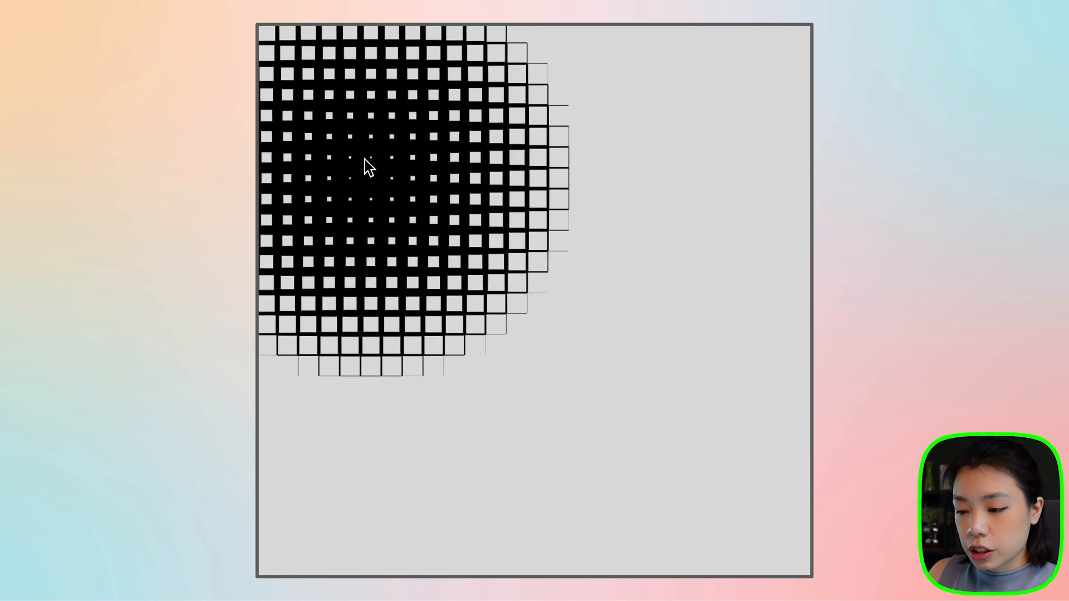
Select the fixed size[i][j] = 15 assignment in setup
left_click_drag(368, 167, 699, 353)
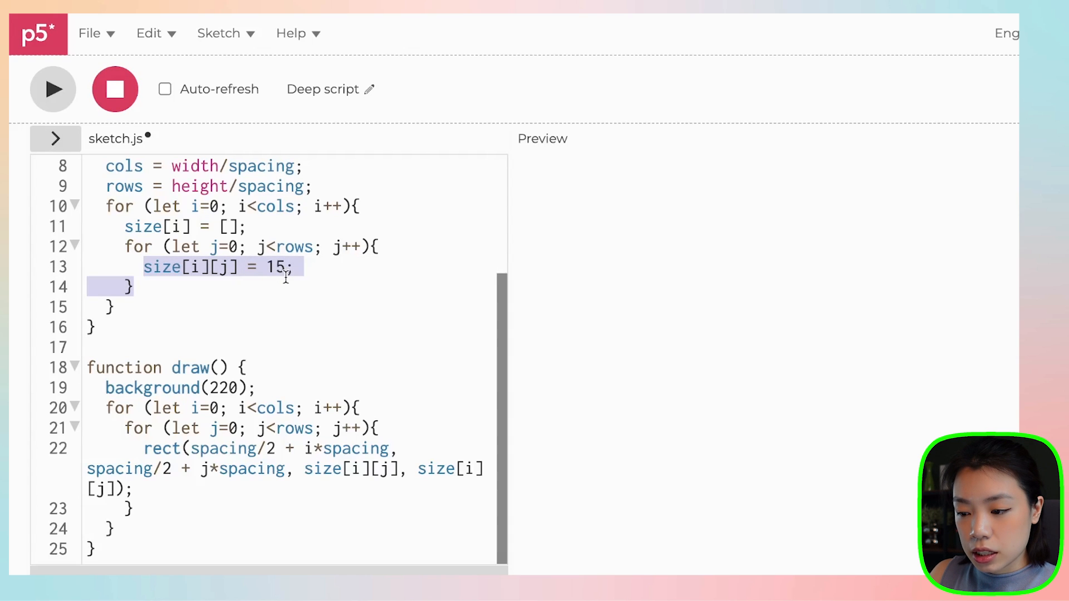
Replace 15 with dist(mouseX, mouseY, ...) as the cell size
key("Backspace")
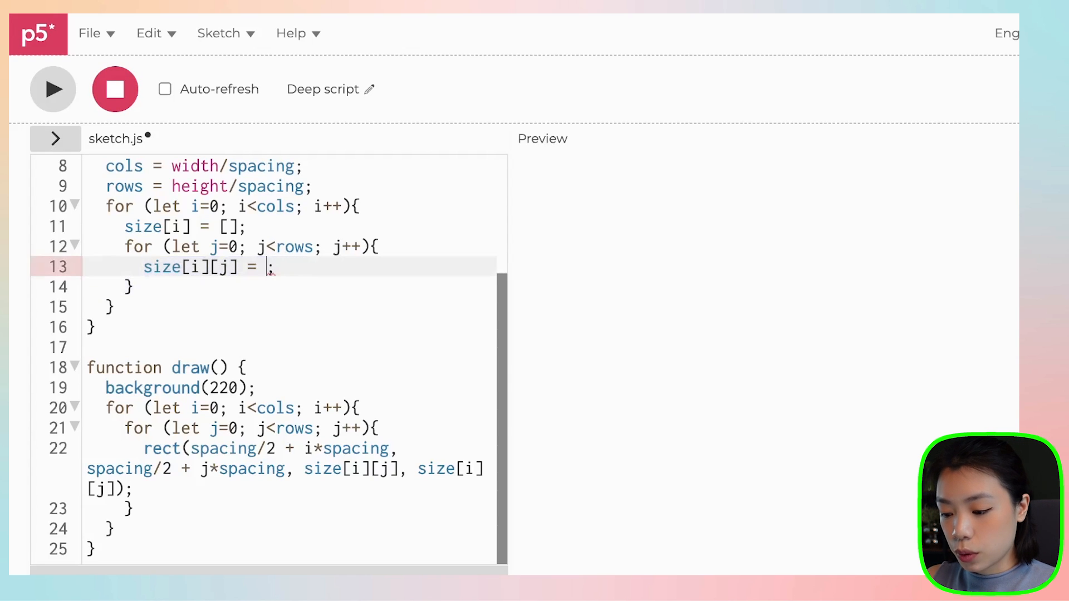
type("d")
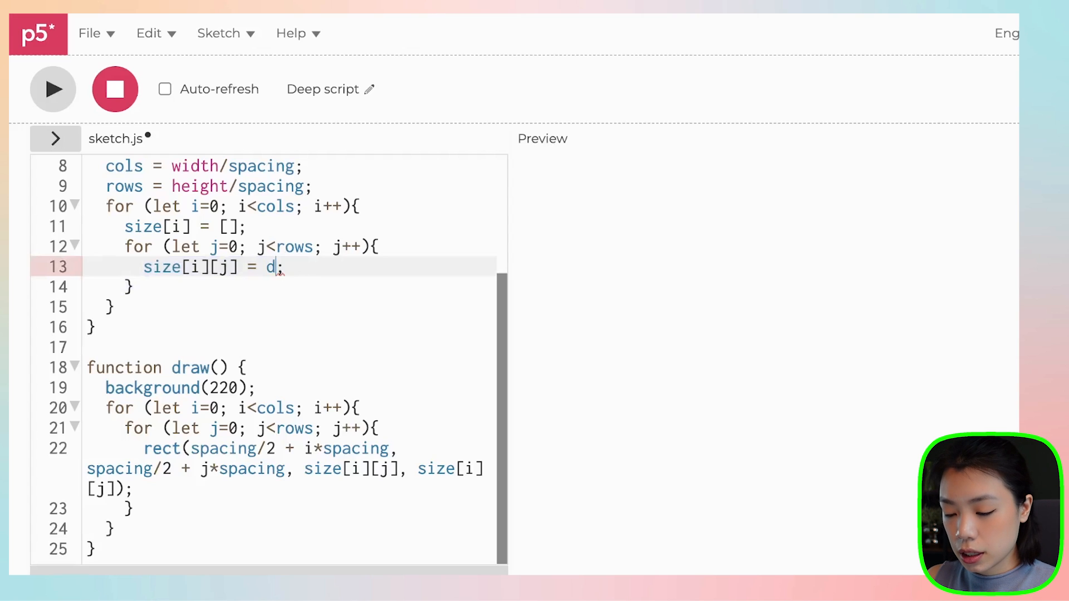
type("ist()")
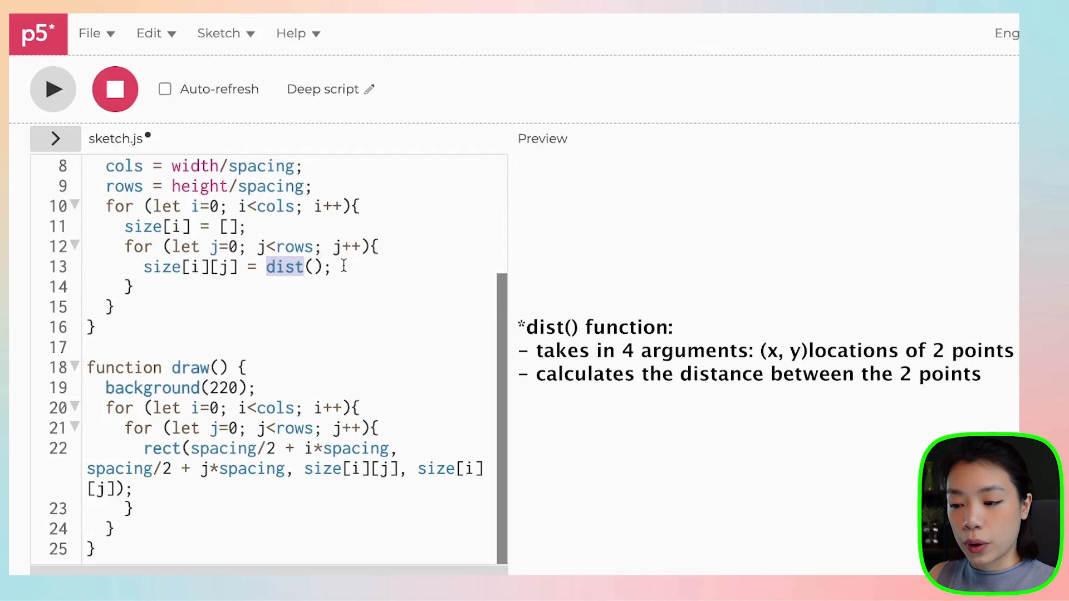
left_click(314, 266)
type("m")
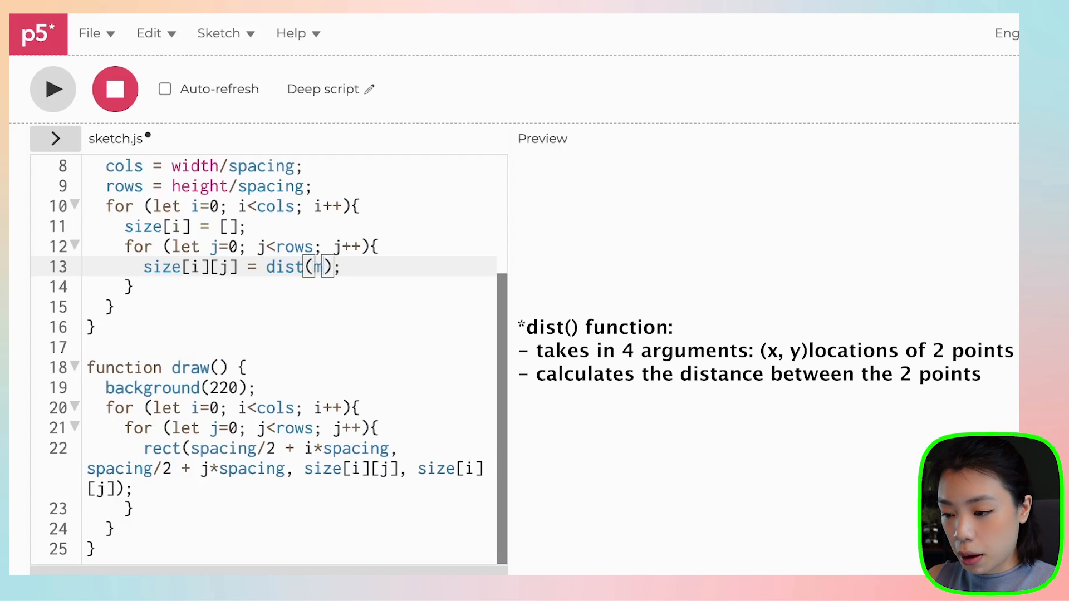
type("ouseX, mous")
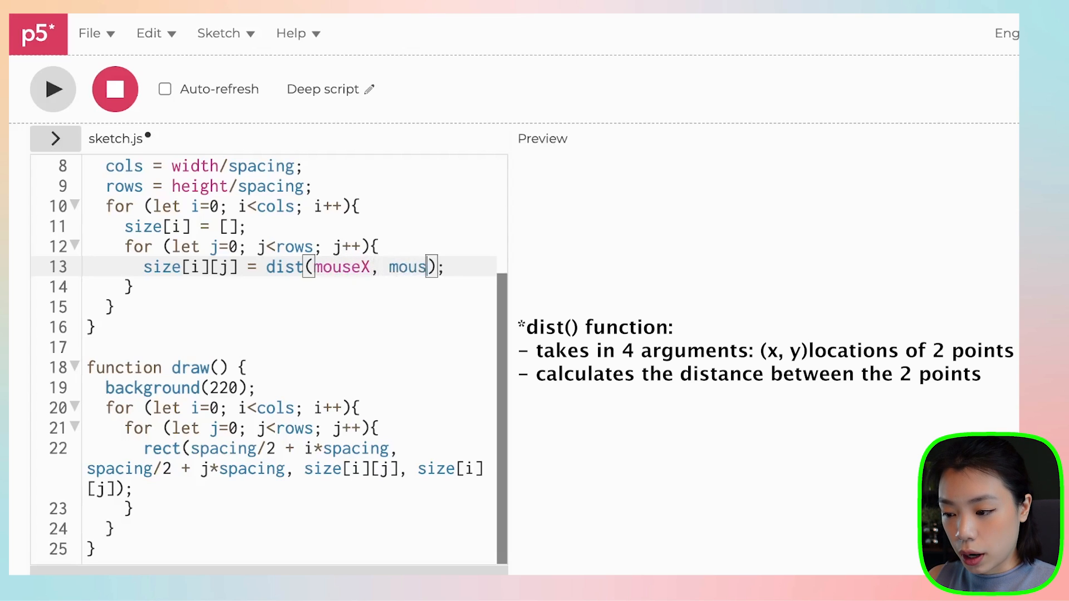
type("Y")
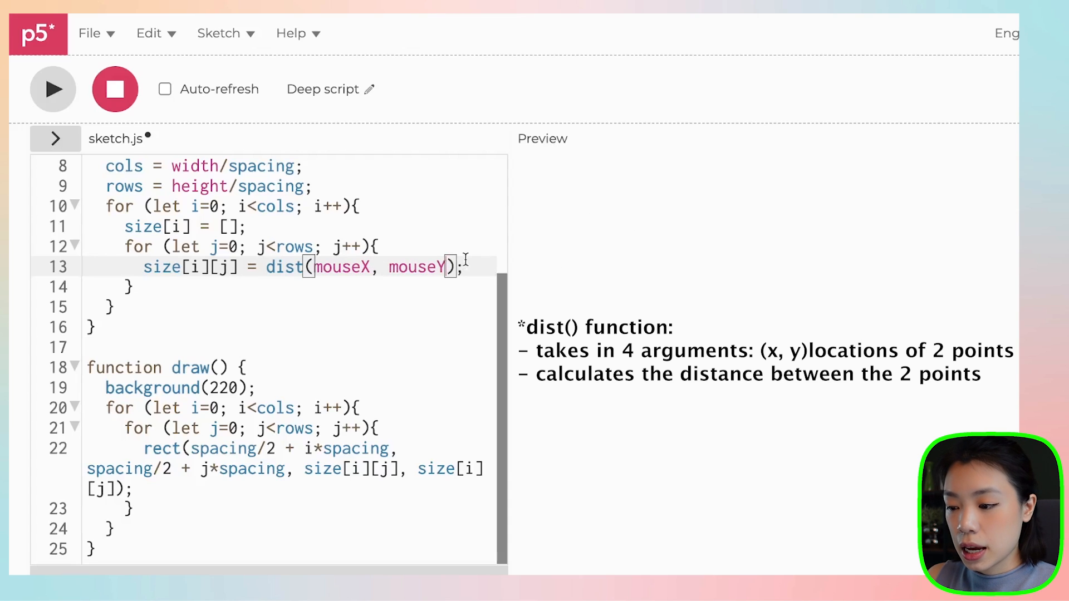
type(",")
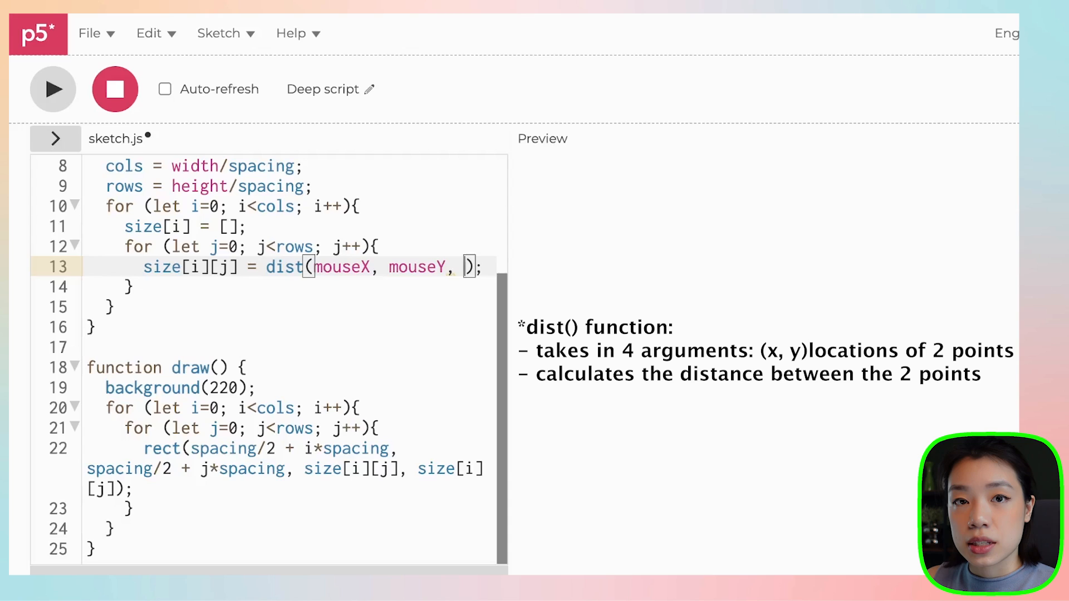
Give dist the cell centre spacing/2 + i*spacing, spacing/2 + j*spacing as target point
type("i")
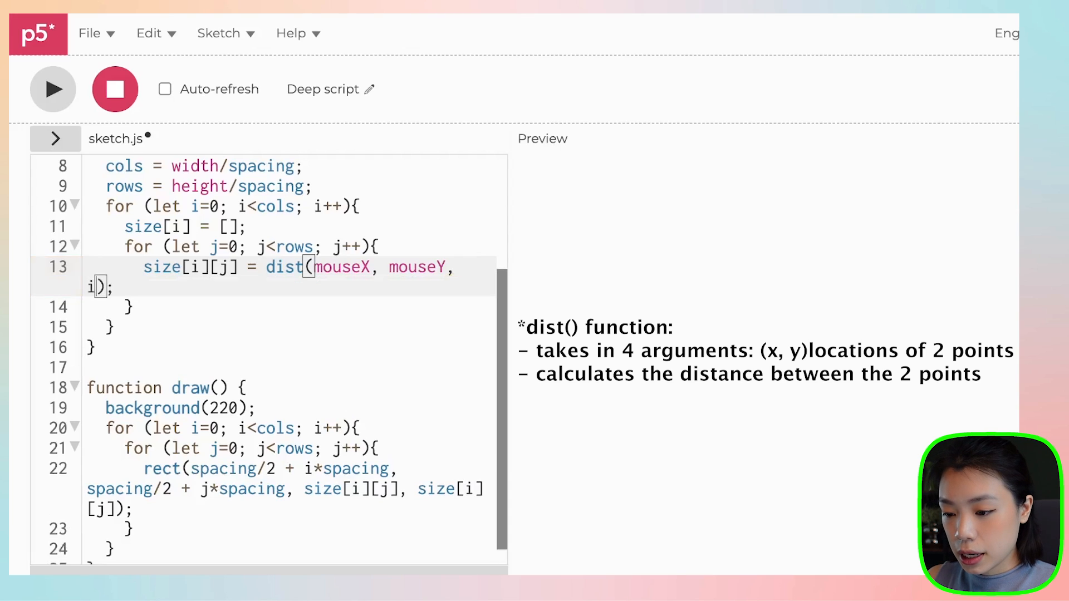
type("*spacing,")
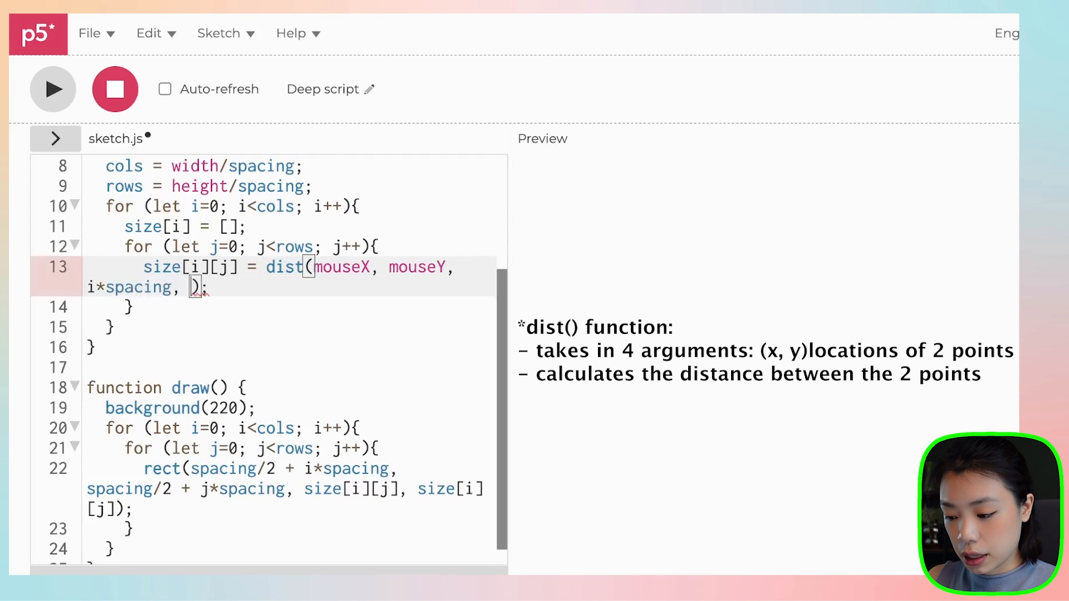
type("j*spacing")
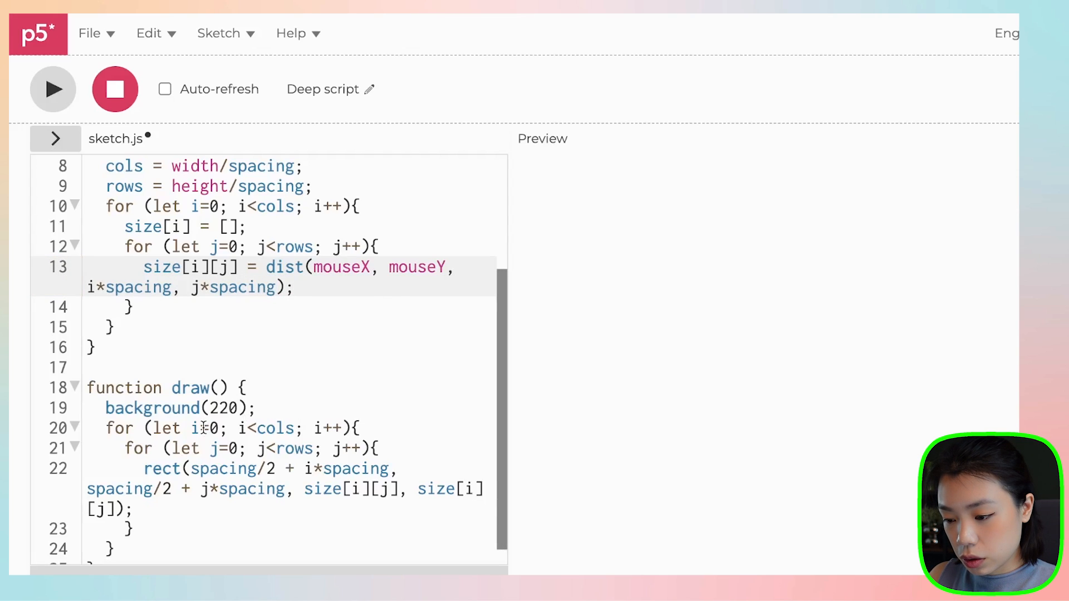
double_click(227, 469)
type("spacing/2")
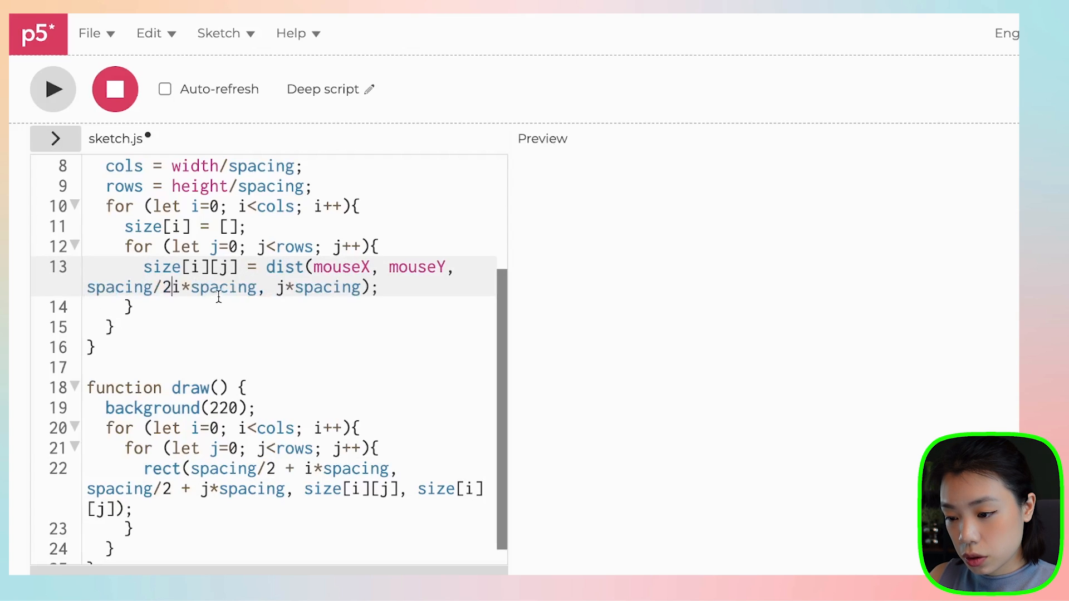
type("+")
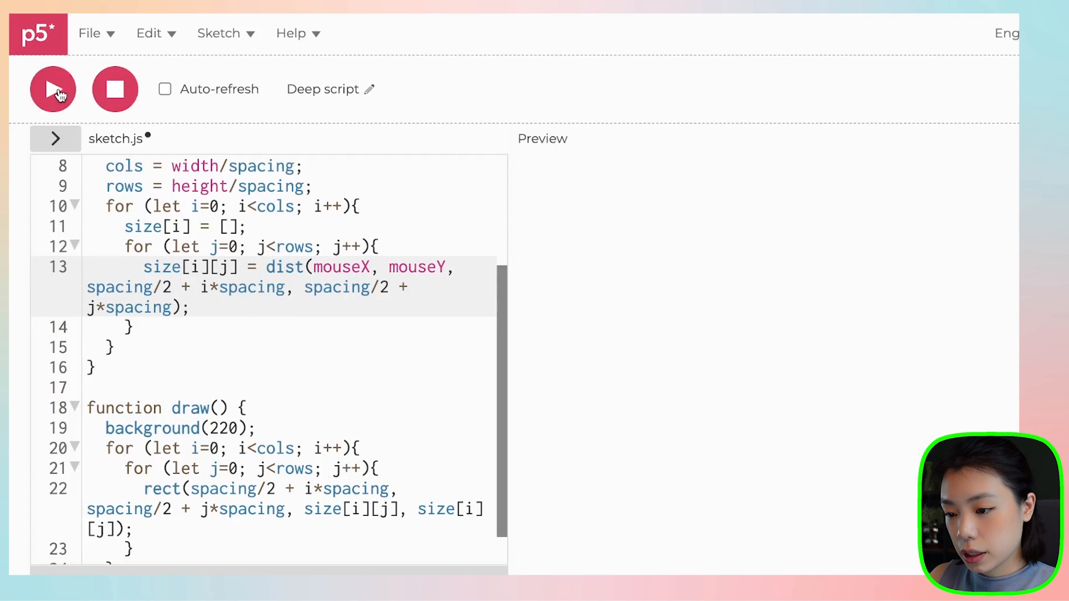
Run the sketch, then move the distance loops into draw() so sizes follow the mouse
left_click(52, 89)
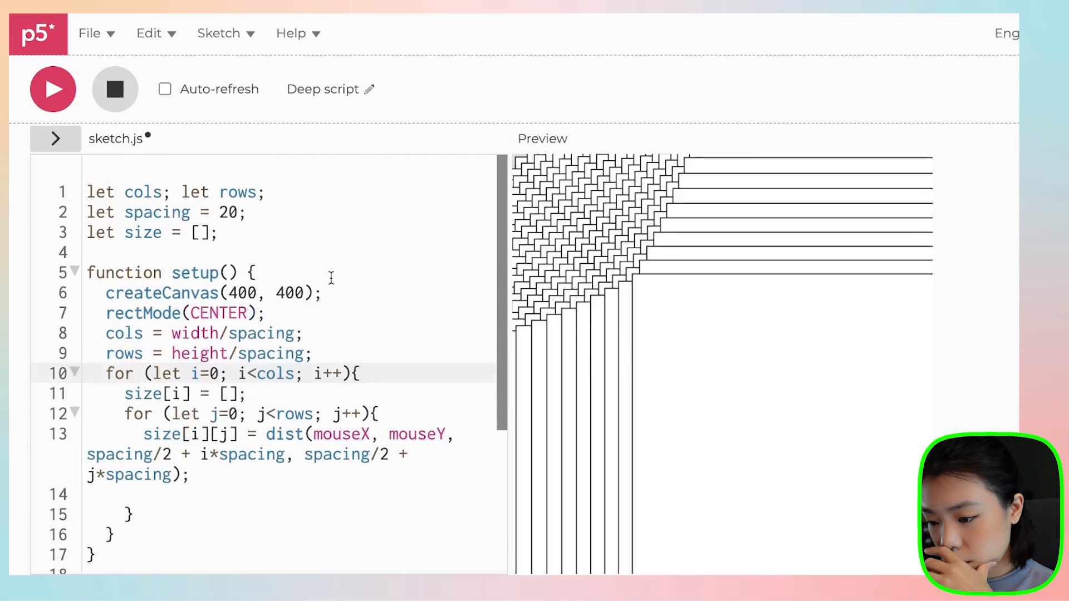
scroll("down", 3)
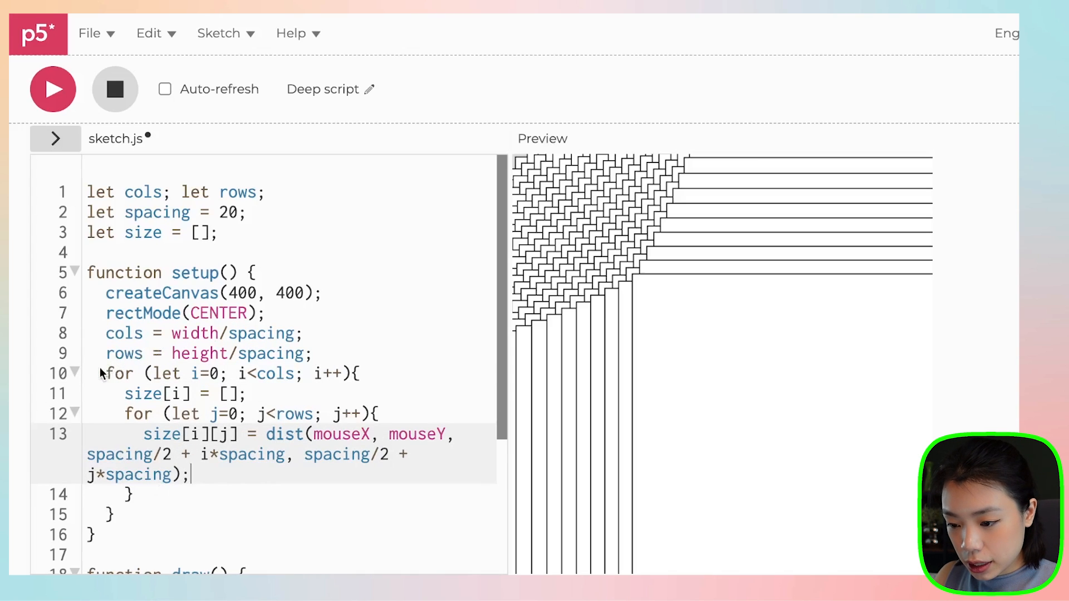
left_click_drag(105, 373, 134, 494)
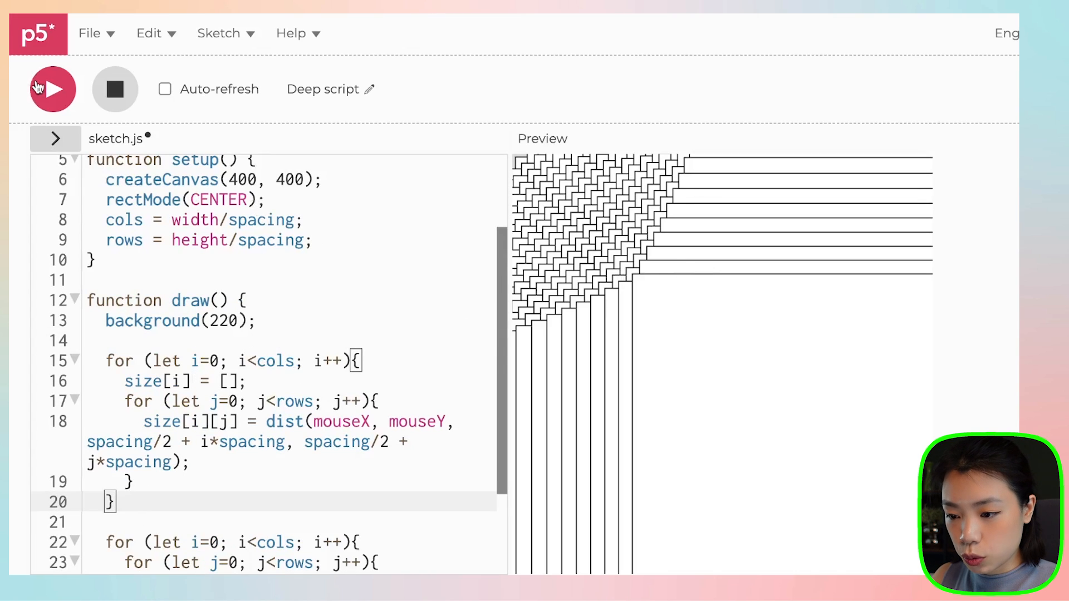
Run the sketch and hover the preview so squares grow larger away from the cursor
left_click(53, 90)
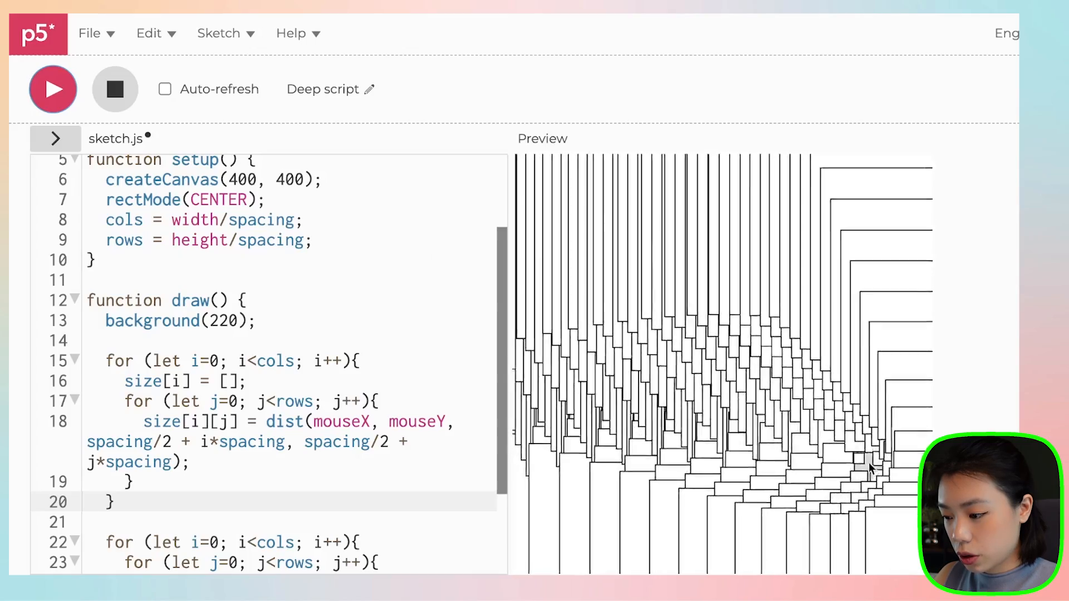
mouse_move(771, 392)
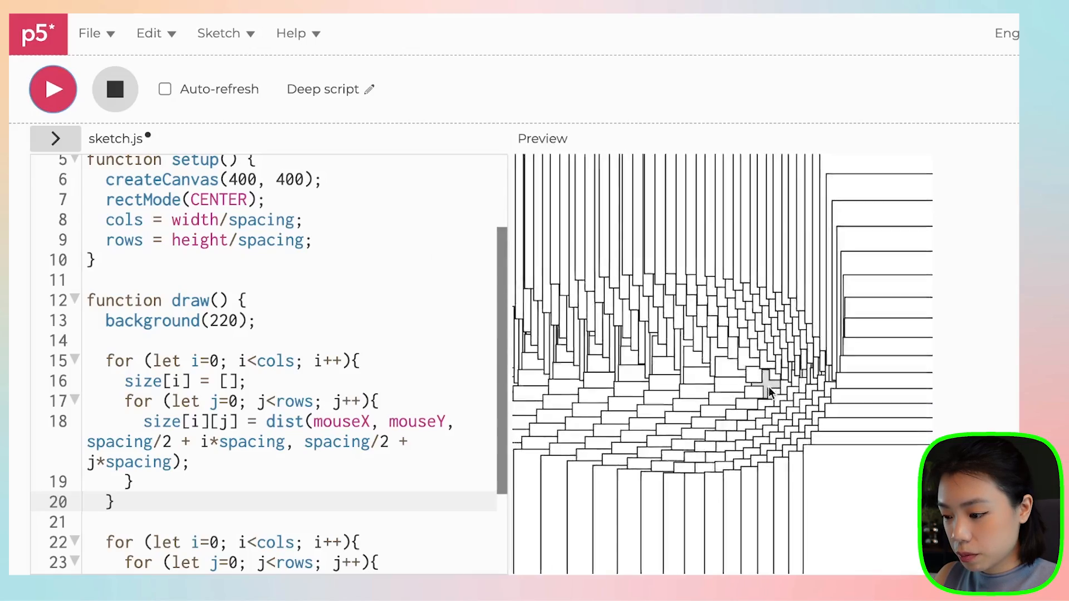
mouse_move(587, 396)
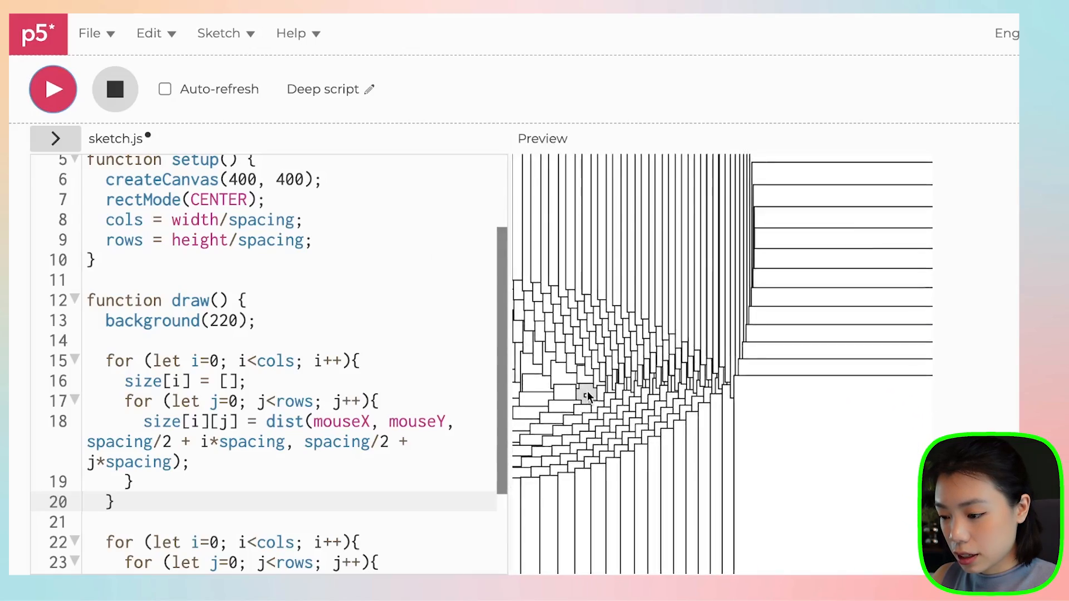
mouse_move(593, 218)
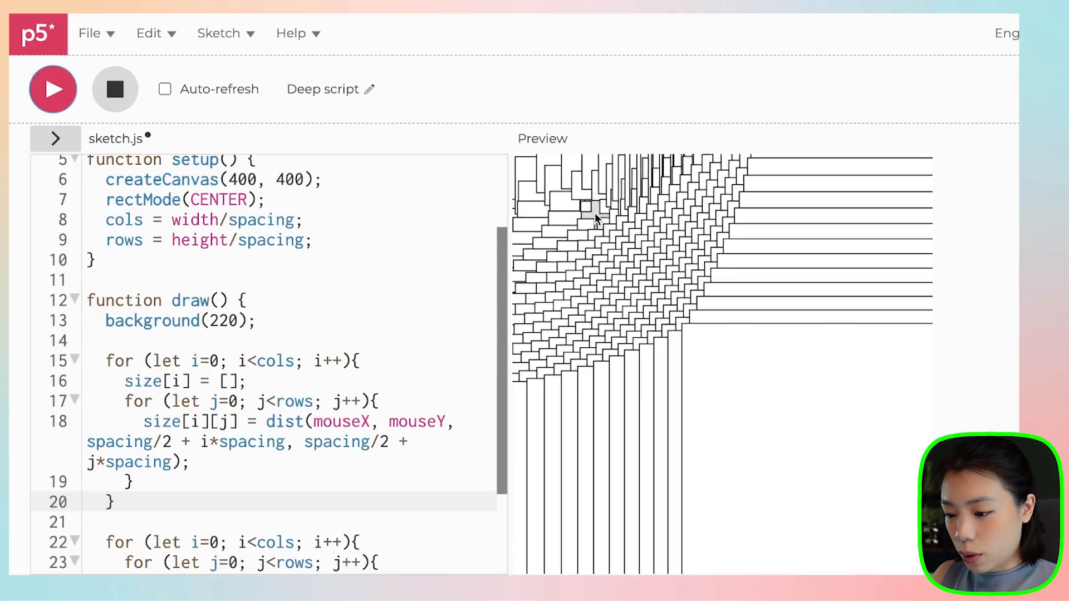
mouse_move(702, 433)
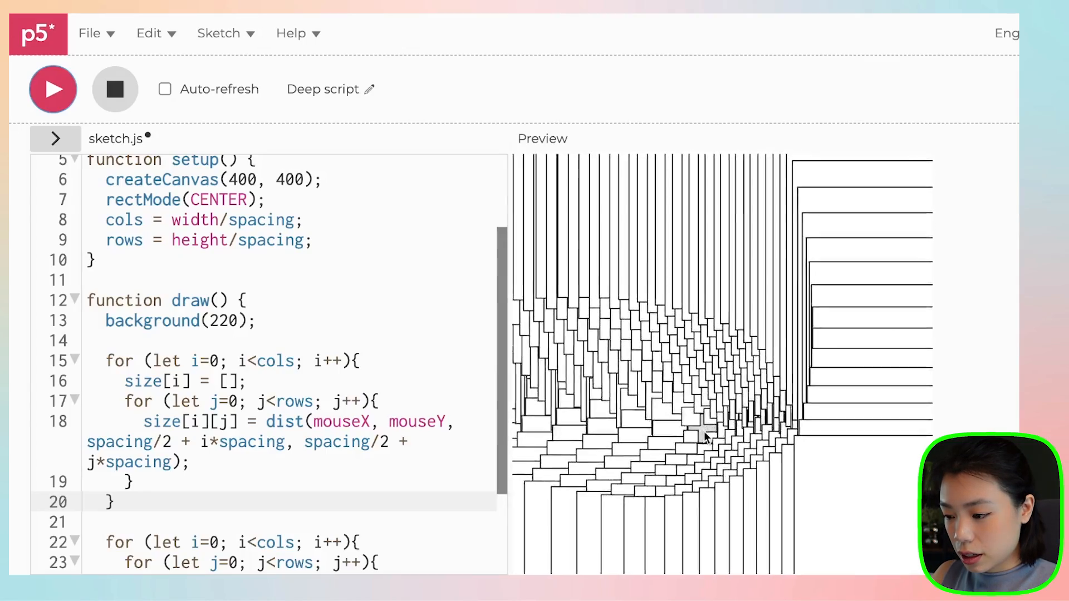
mouse_move(883, 525)
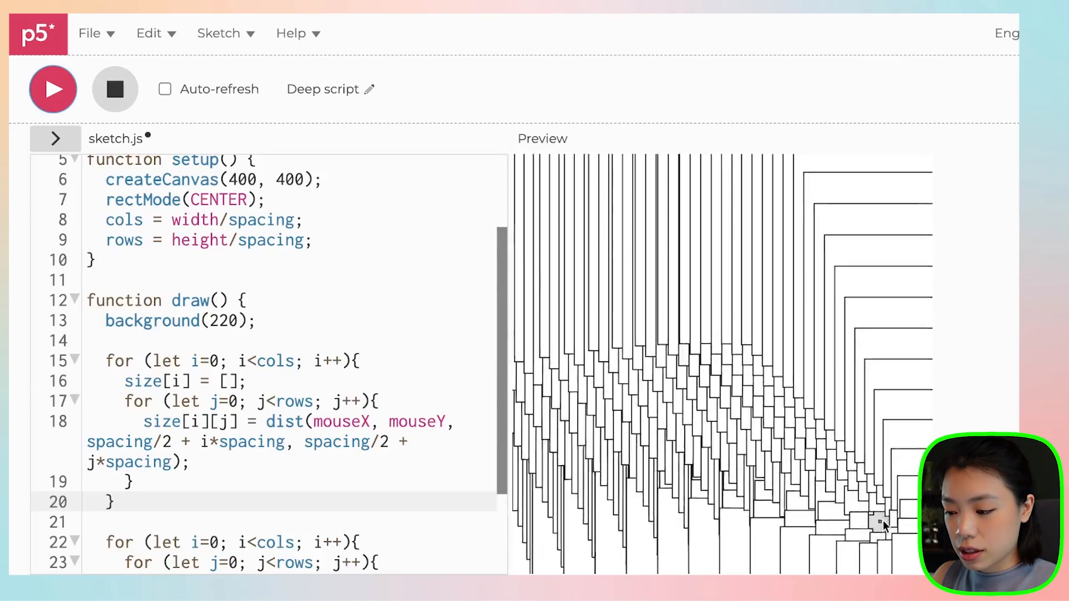
mouse_move(818, 285)
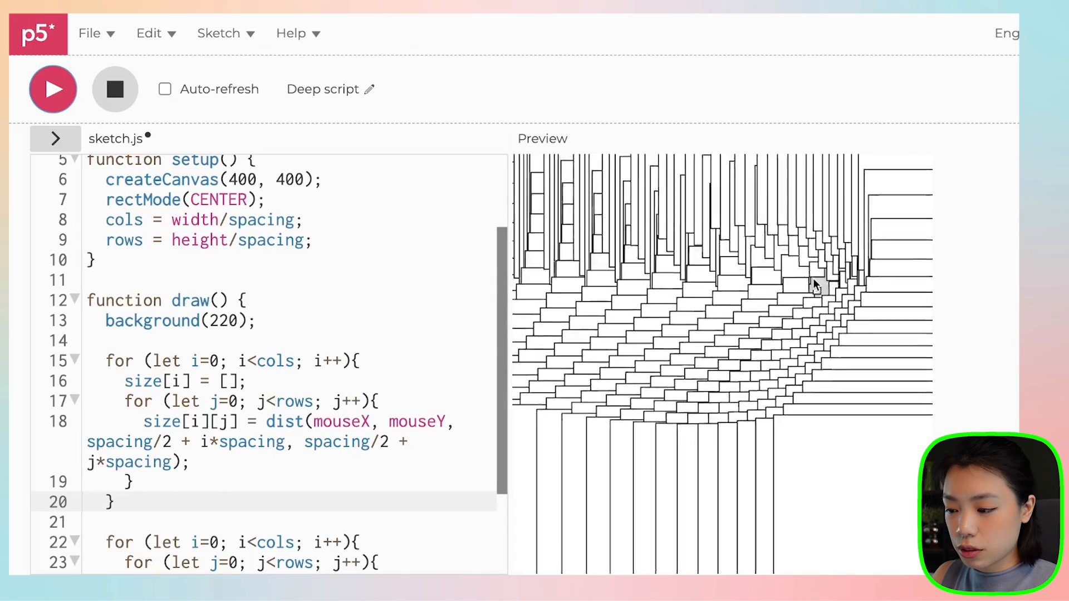
mouse_move(539, 229)
type("let scl")
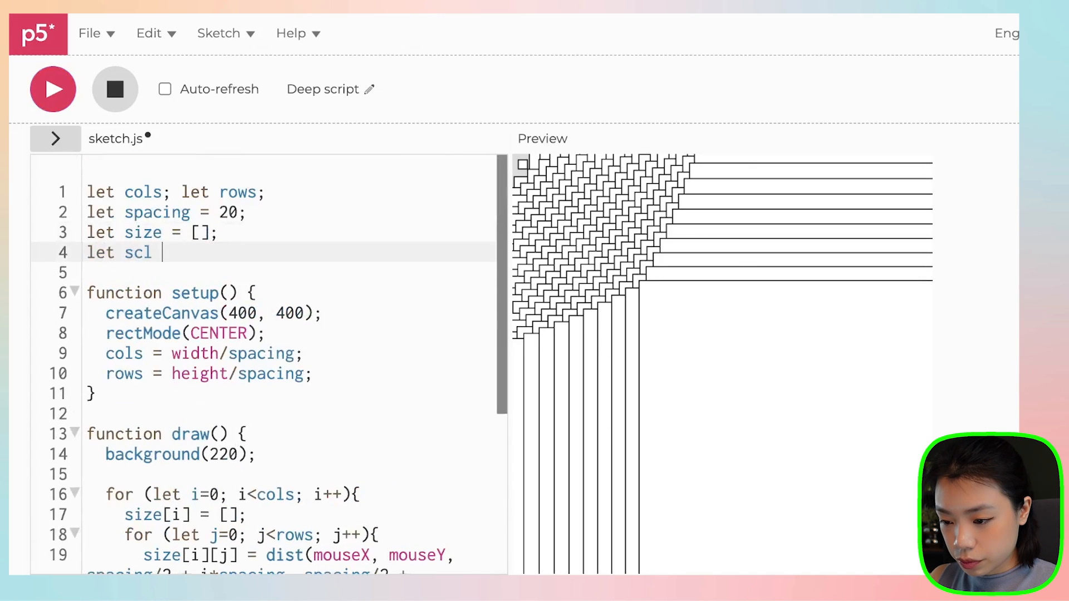
Set scl = 0.1 and multiply each computed distance by scl to keep squares small
type("= 0.1")
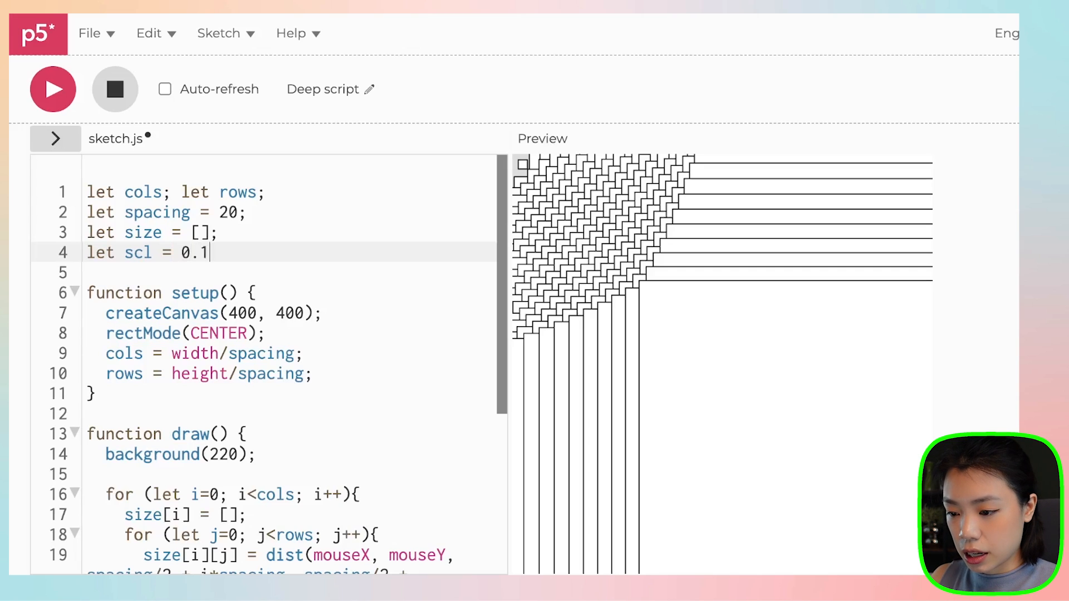
scroll("down", 3)
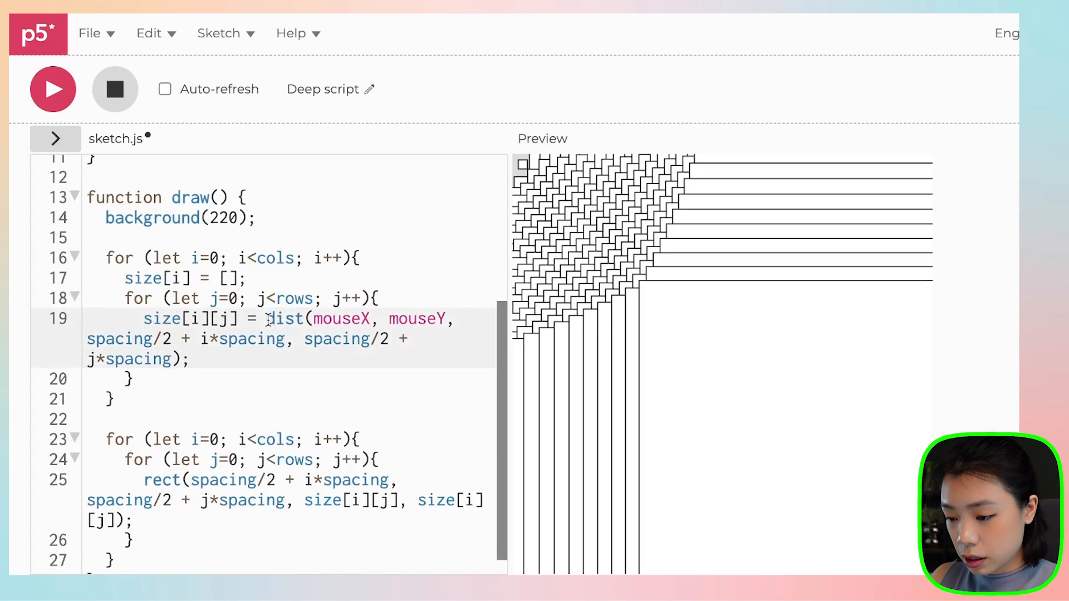
type("(")
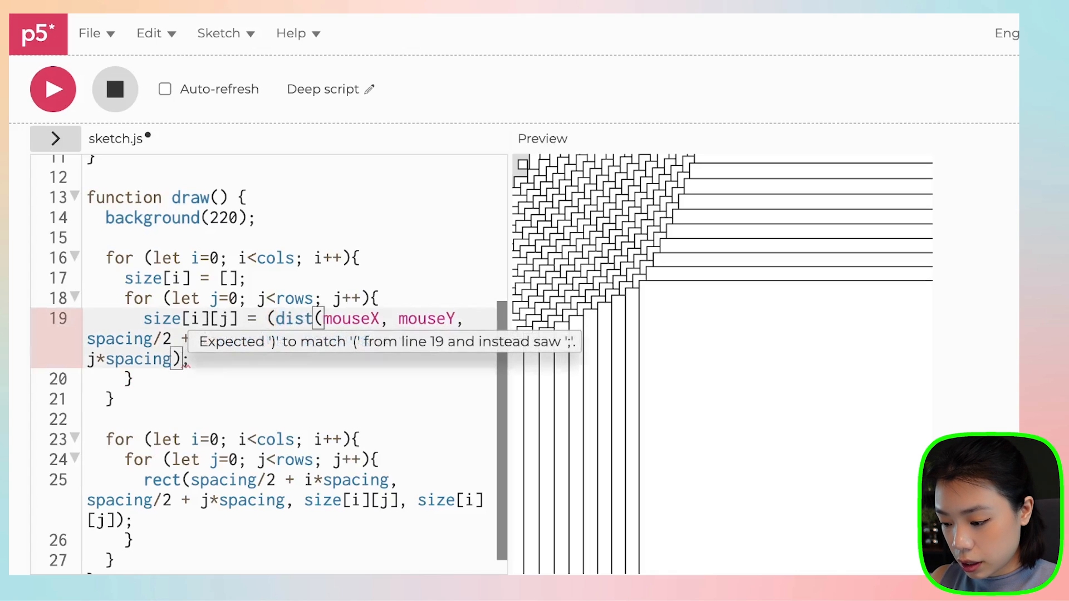
type("*scl")
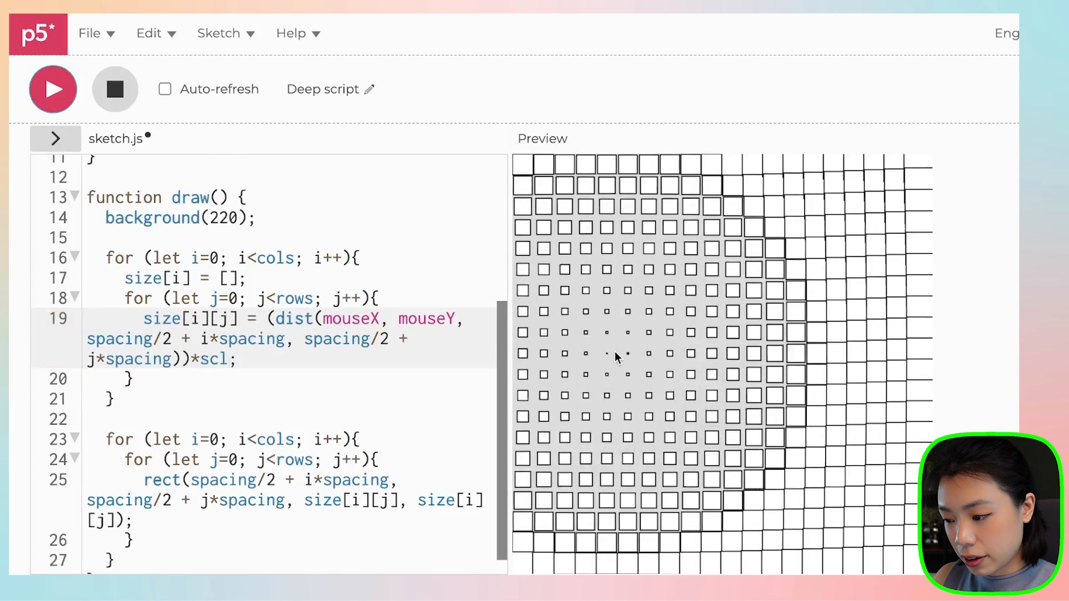
mouse_move(825, 359)
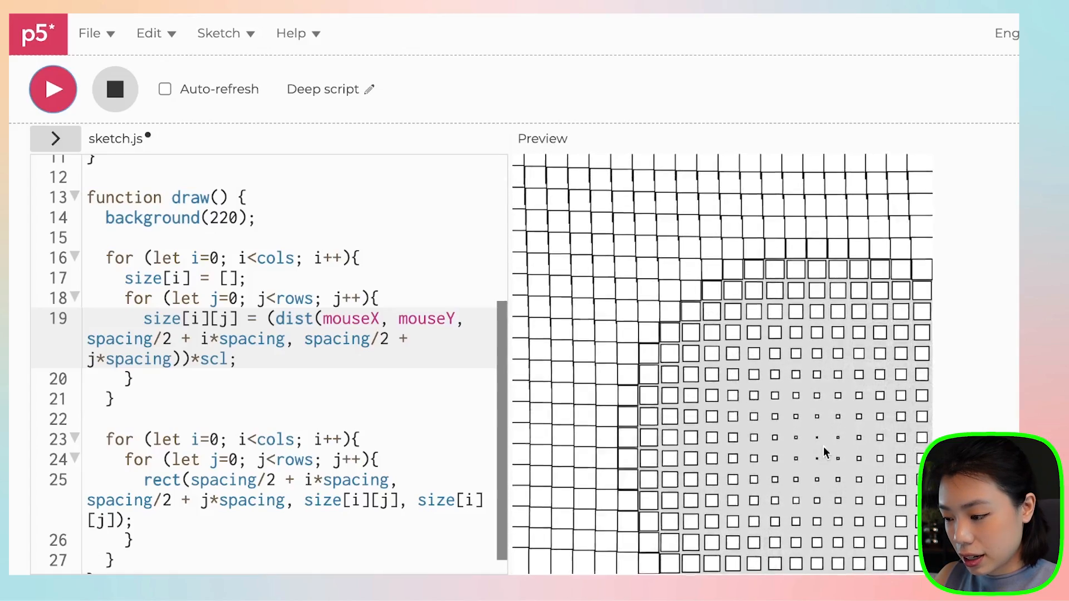
mouse_move(565, 346)
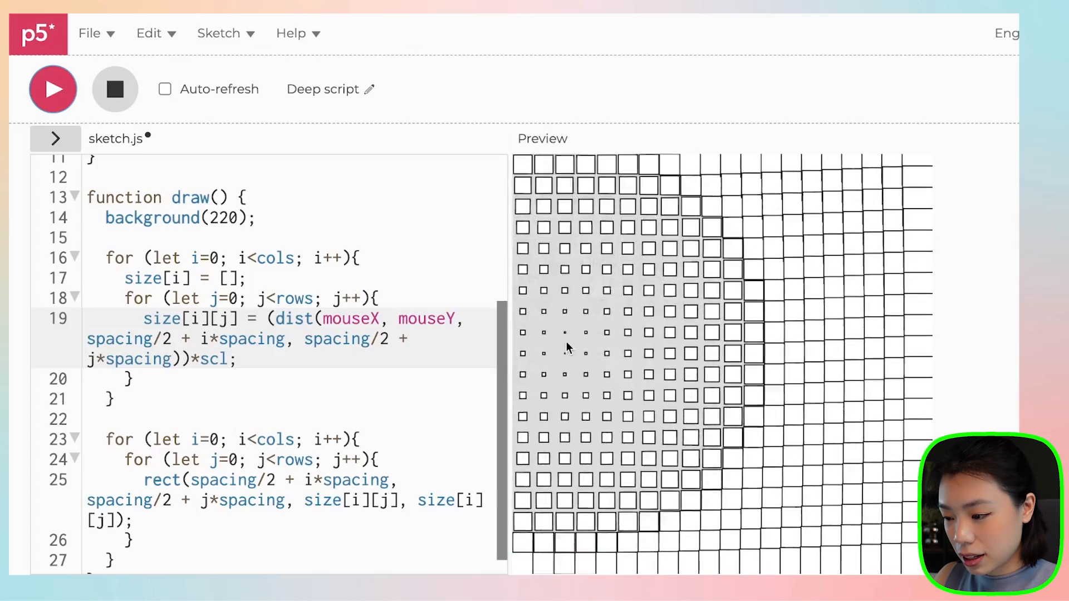
mouse_move(832, 388)
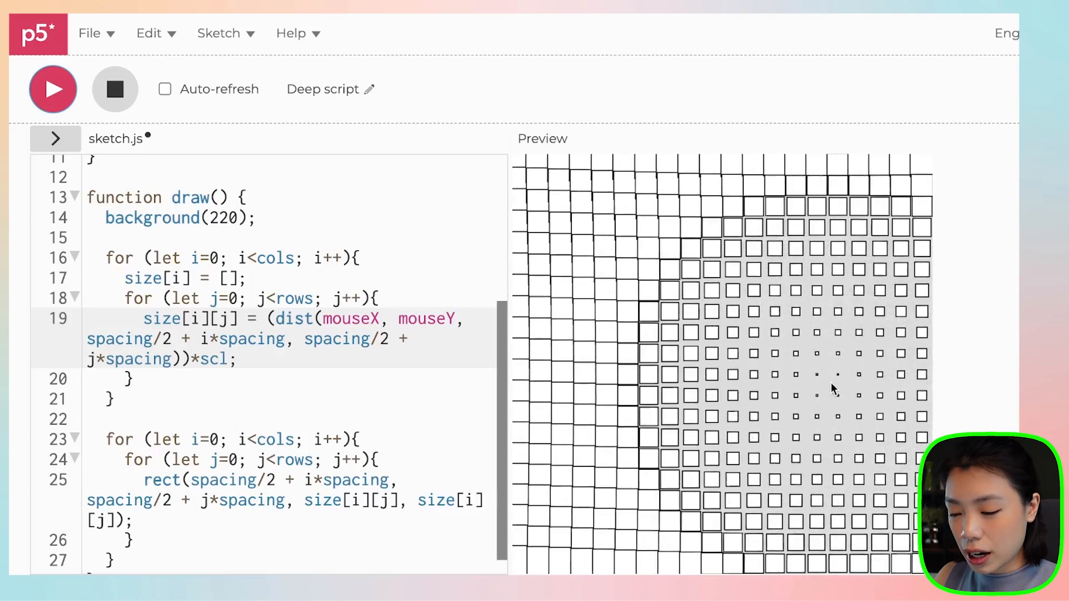
mouse_move(559, 226)
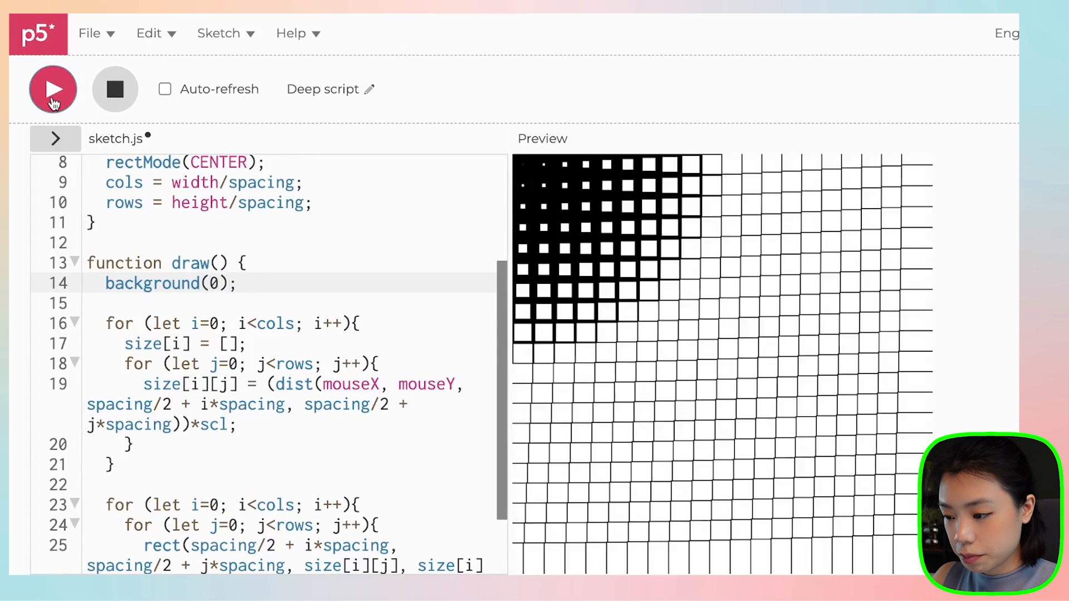
mouse_move(809, 365)
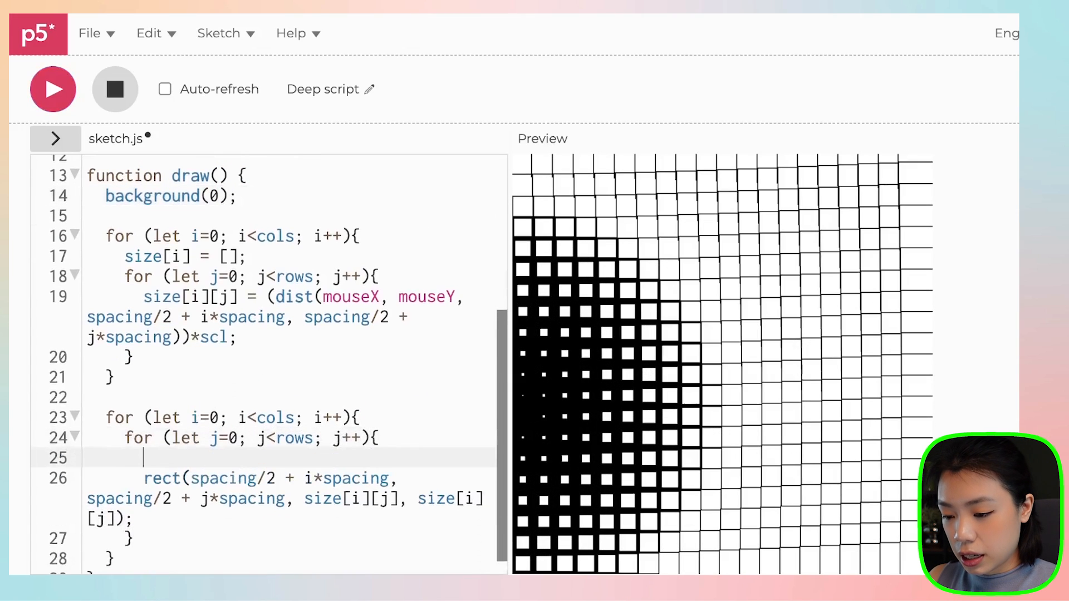
Add noStroke() and fill(220) before rect() so squares are borderless gray on black
type("noSt")
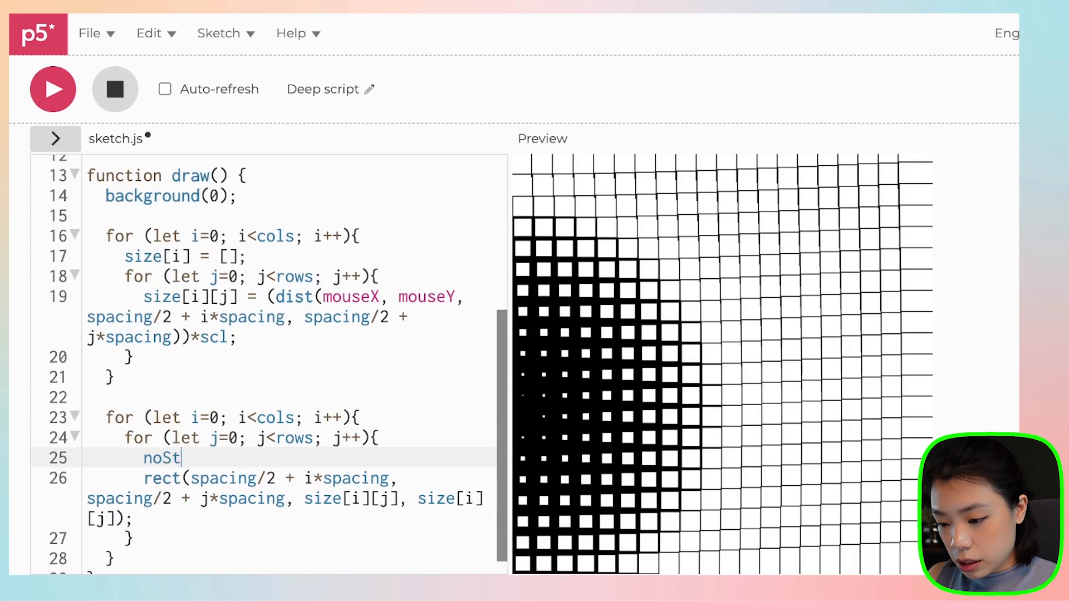
type("roke();")
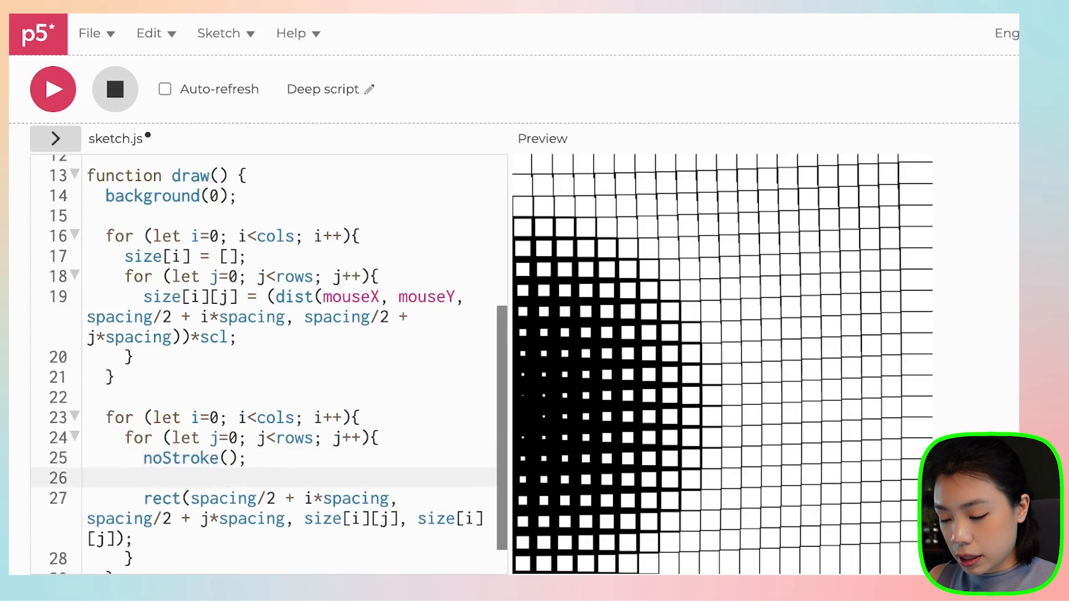
type("fill(220;)")
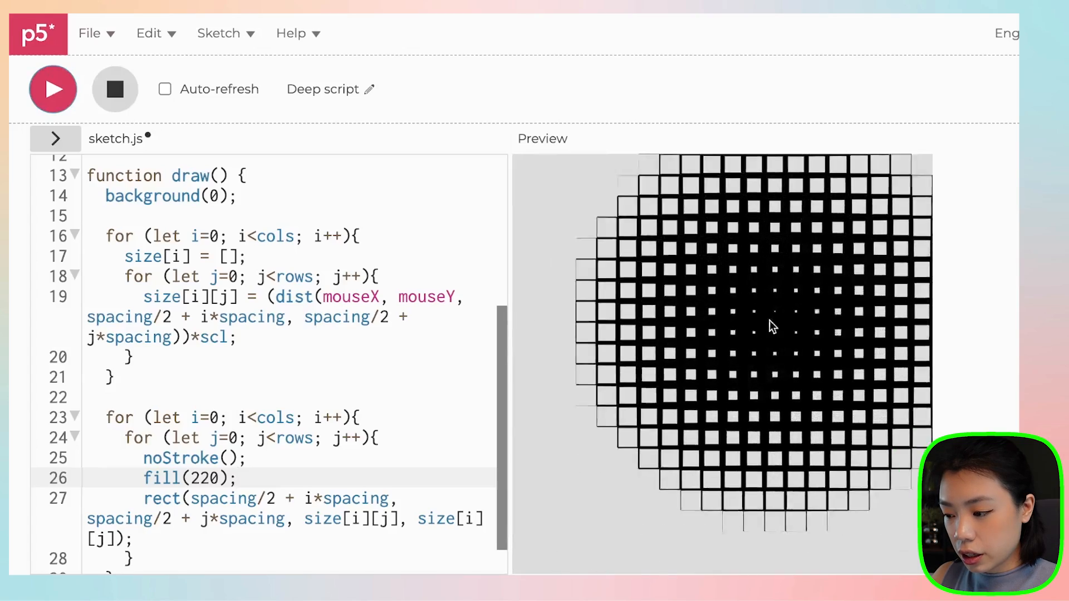
mouse_move(706, 425)
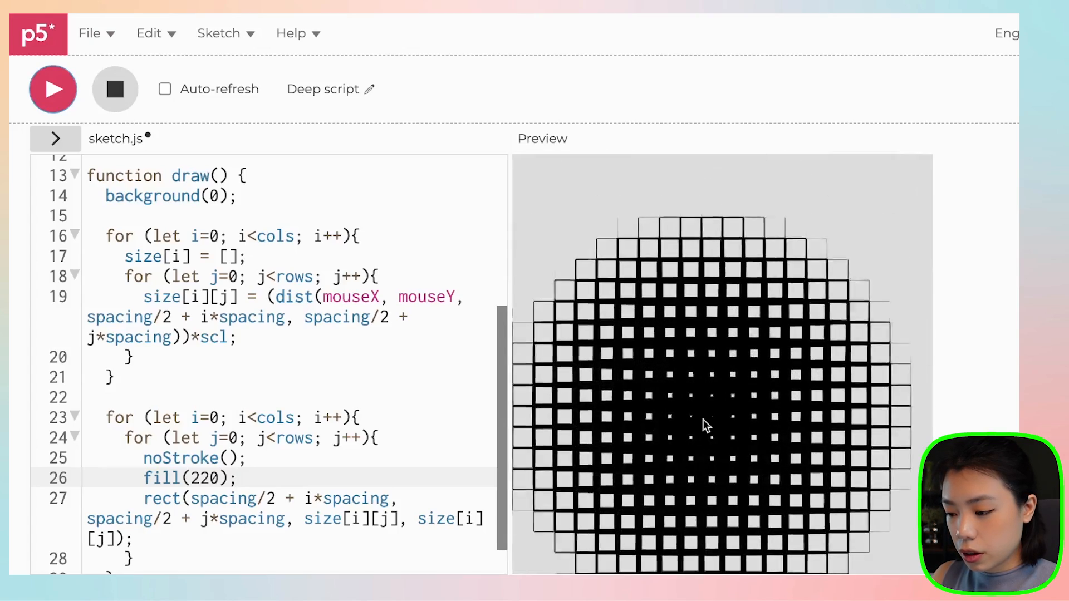
mouse_move(695, 224)
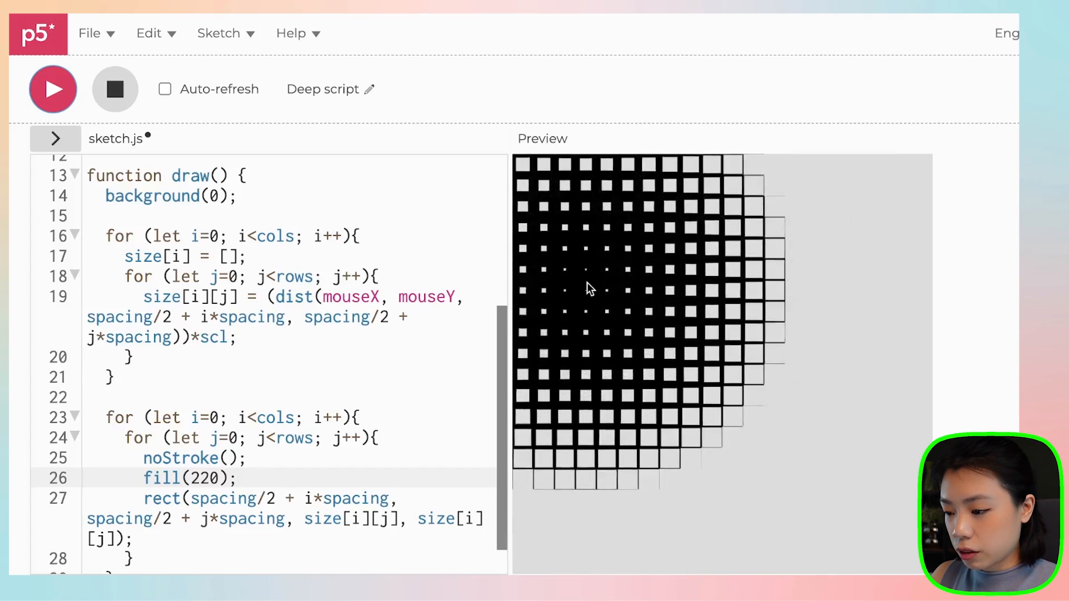
mouse_move(645, 382)
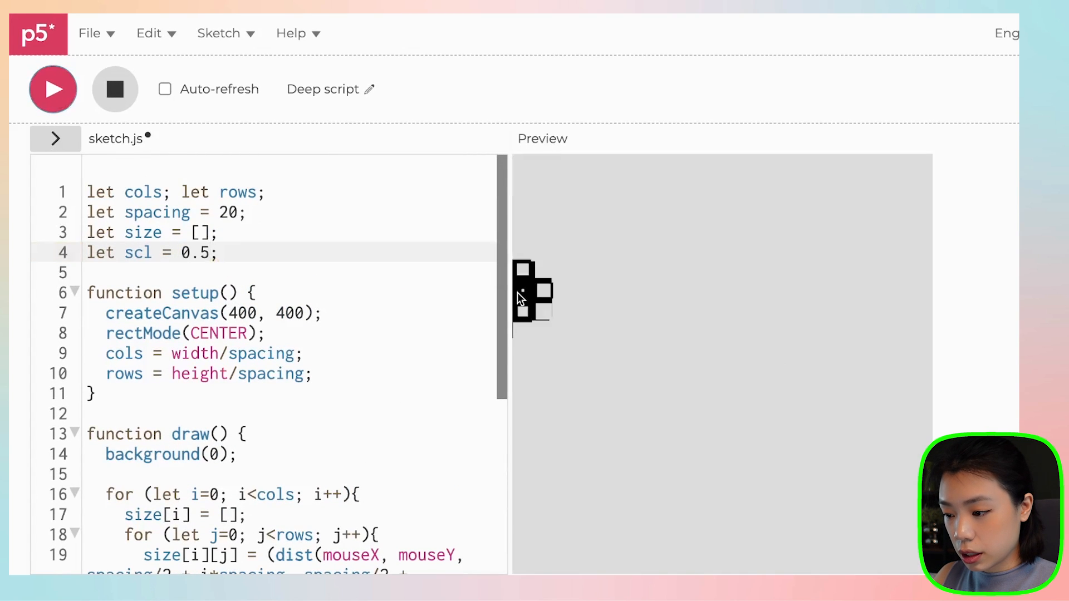
mouse_move(808, 498)
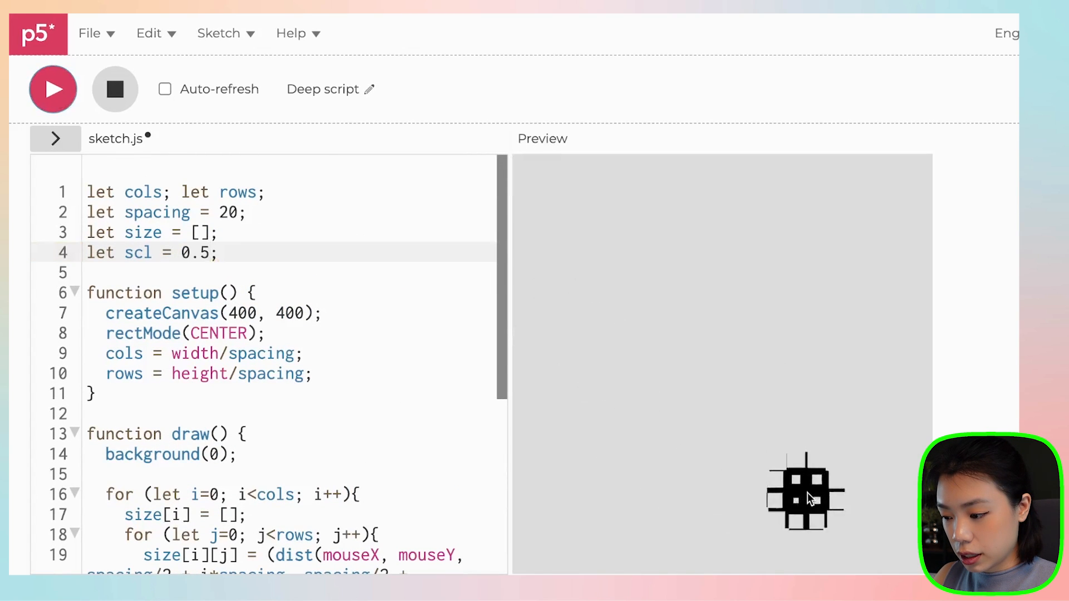